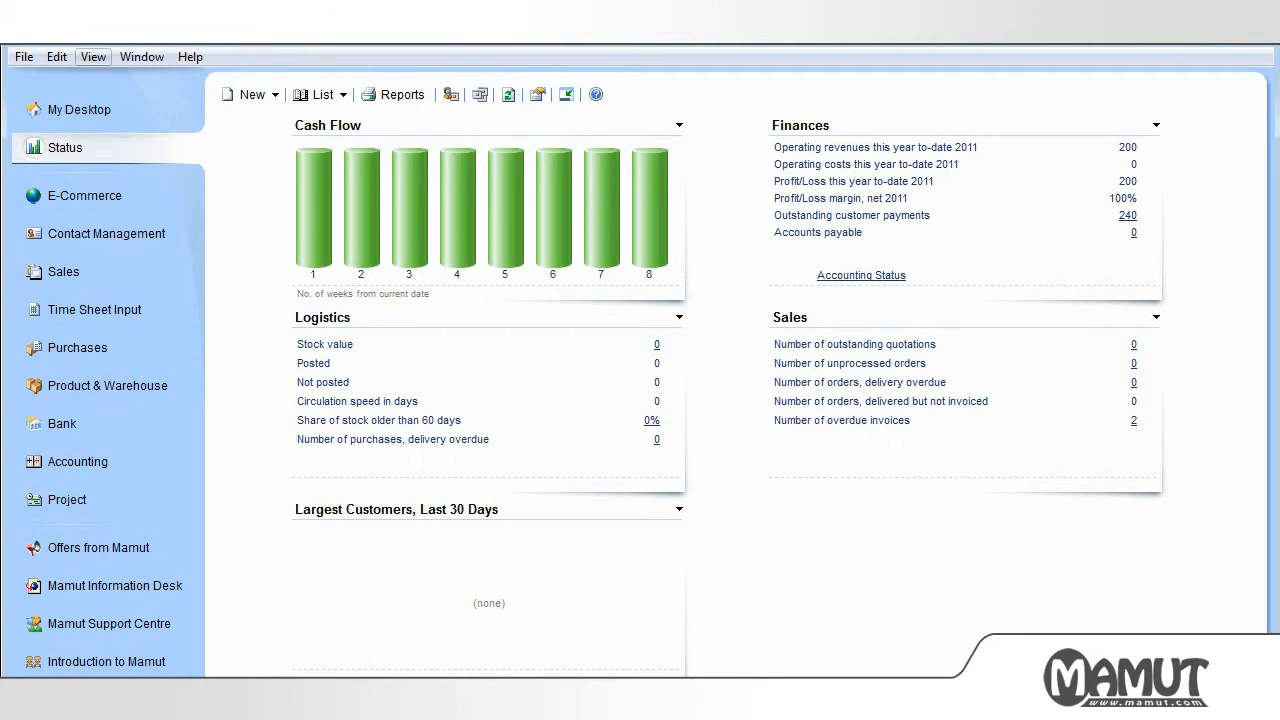
mouse_move(92, 56)
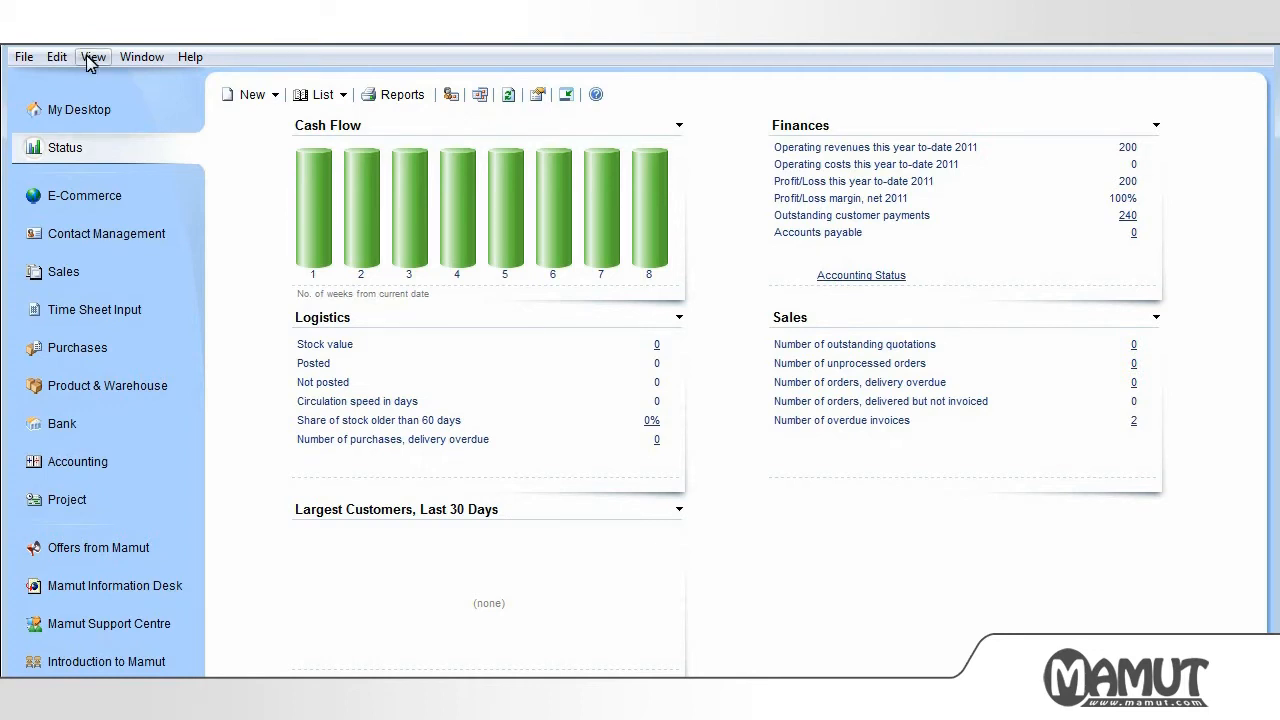
Navigate View > Settings > Reports > Report/Label Editor and open the Invoice layout for editing
left_click(92, 56)
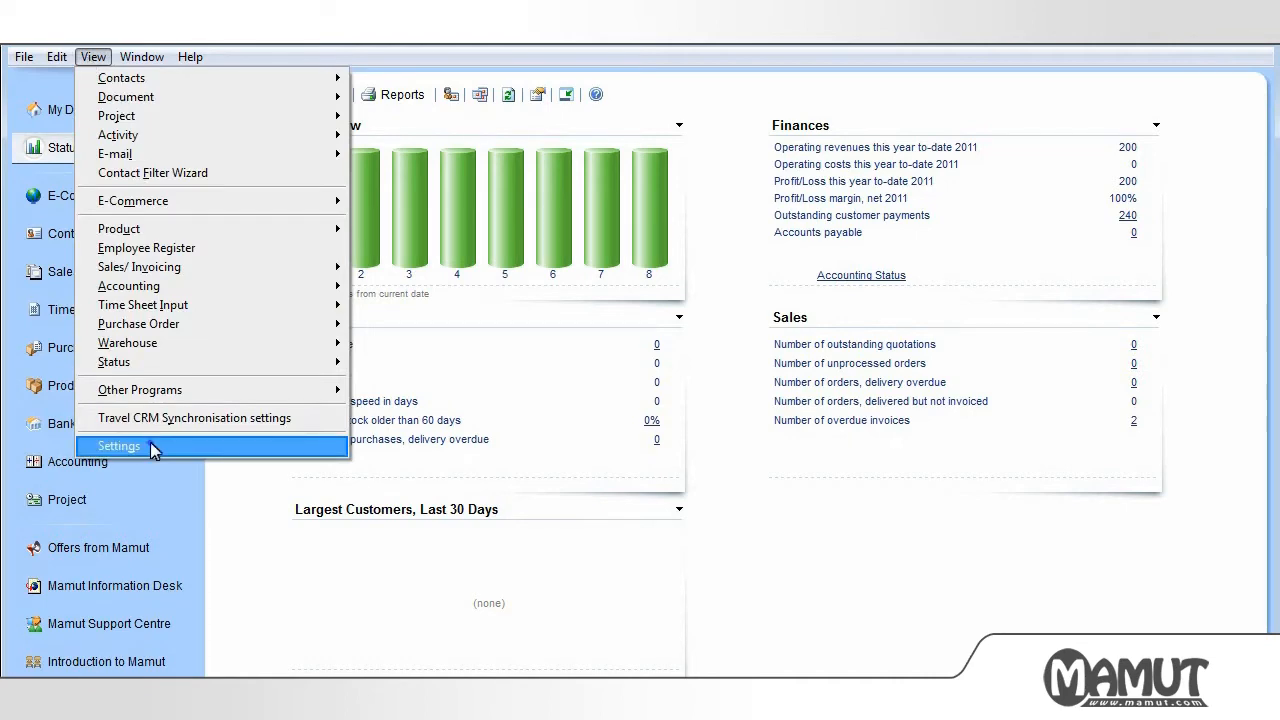
left_click(118, 444)
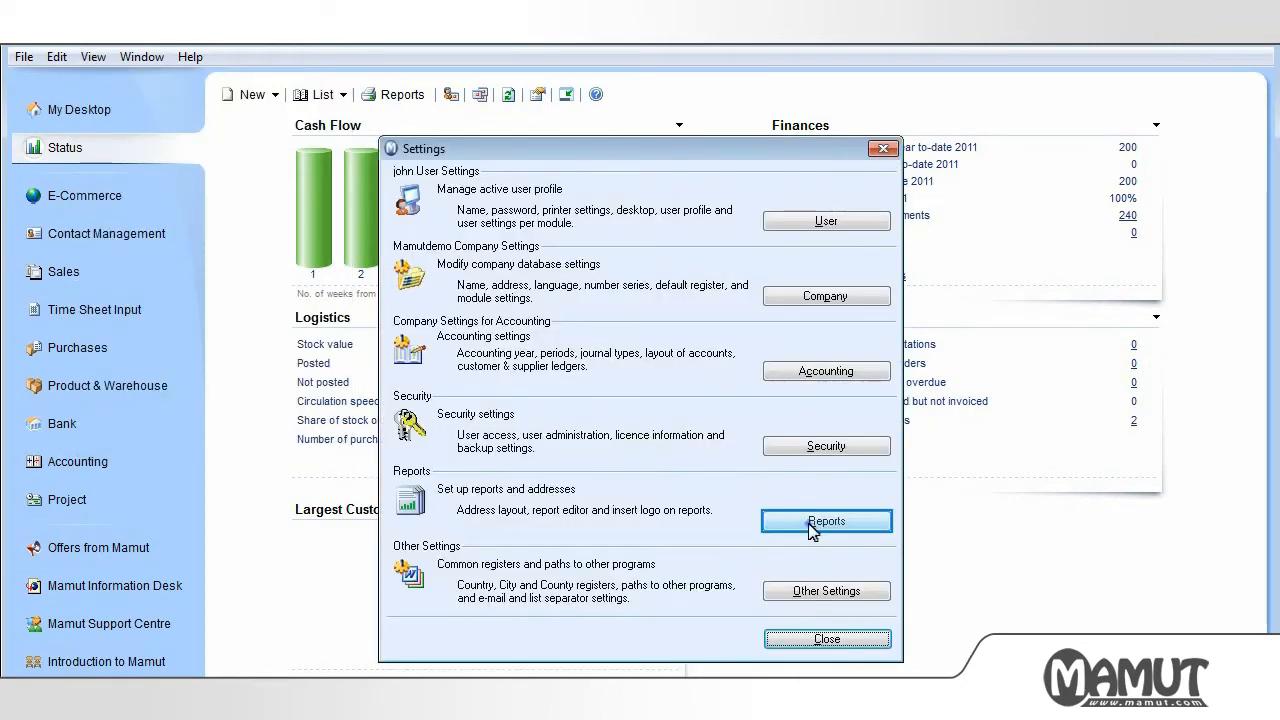
left_click(826, 520)
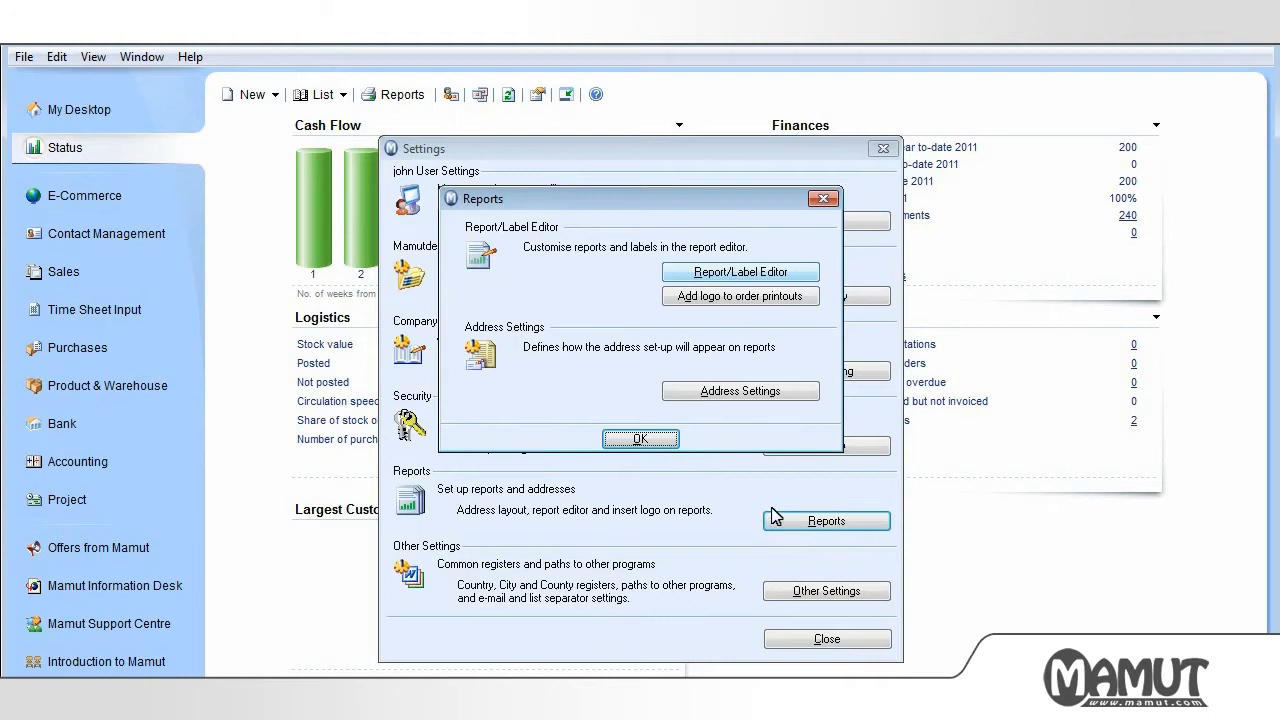
left_click(740, 272)
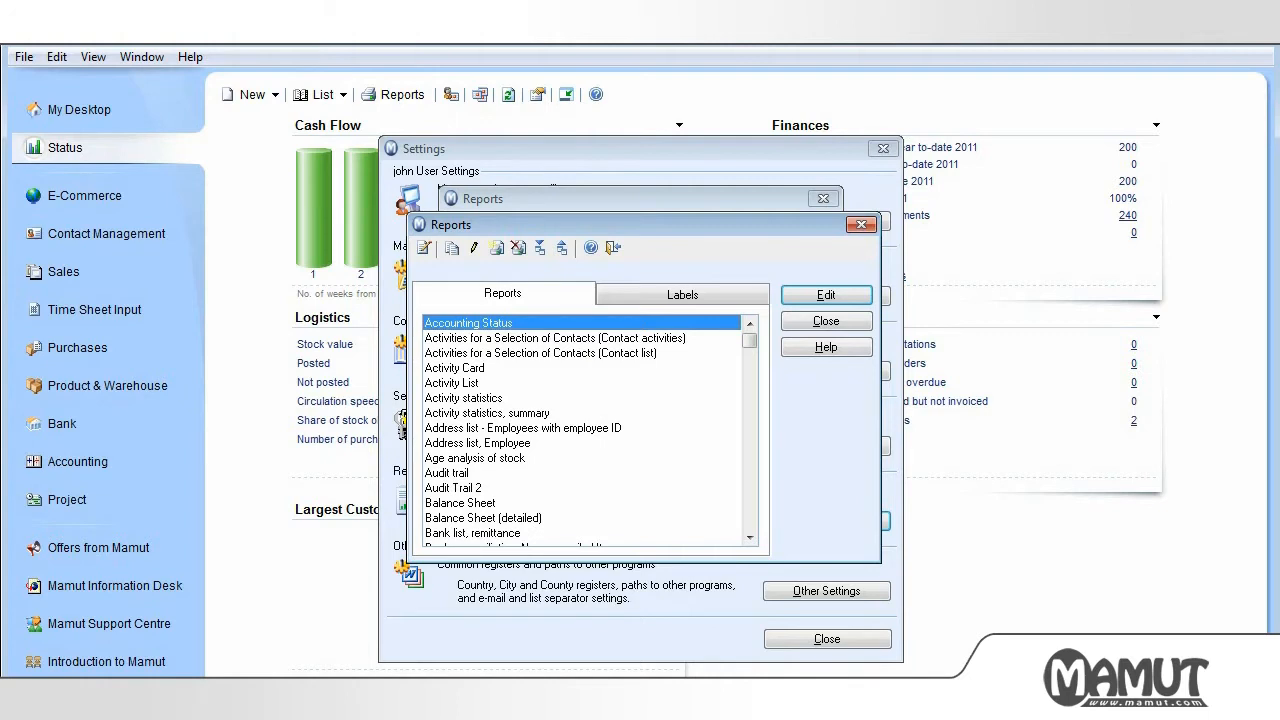
scroll("down", 3)
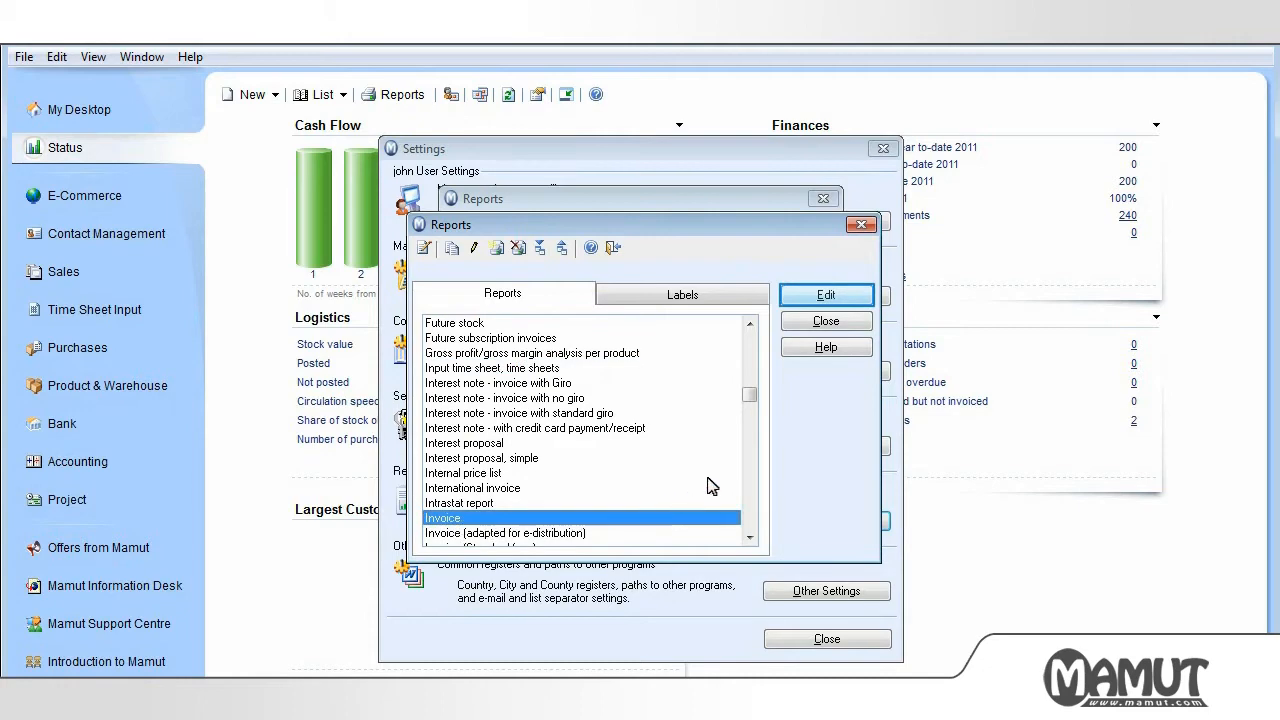
left_click(824, 294)
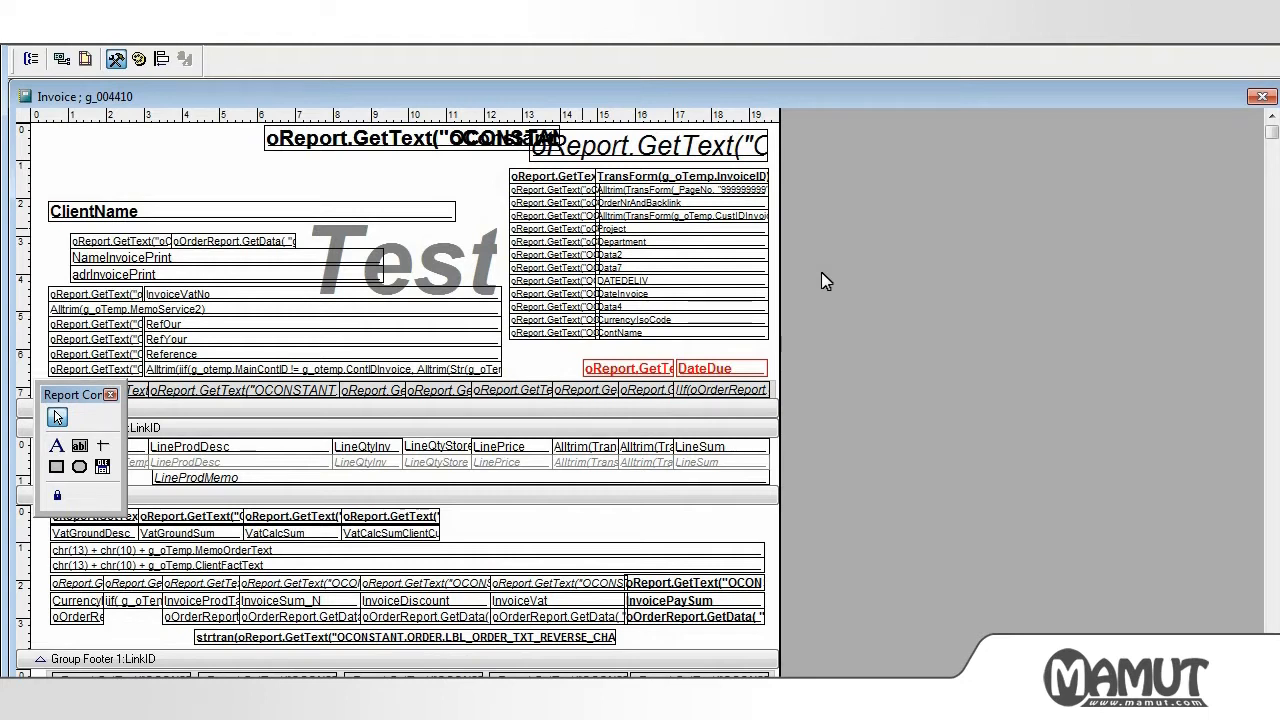
Delete the unwanted fields from the header details block at the top right
left_click(620, 240)
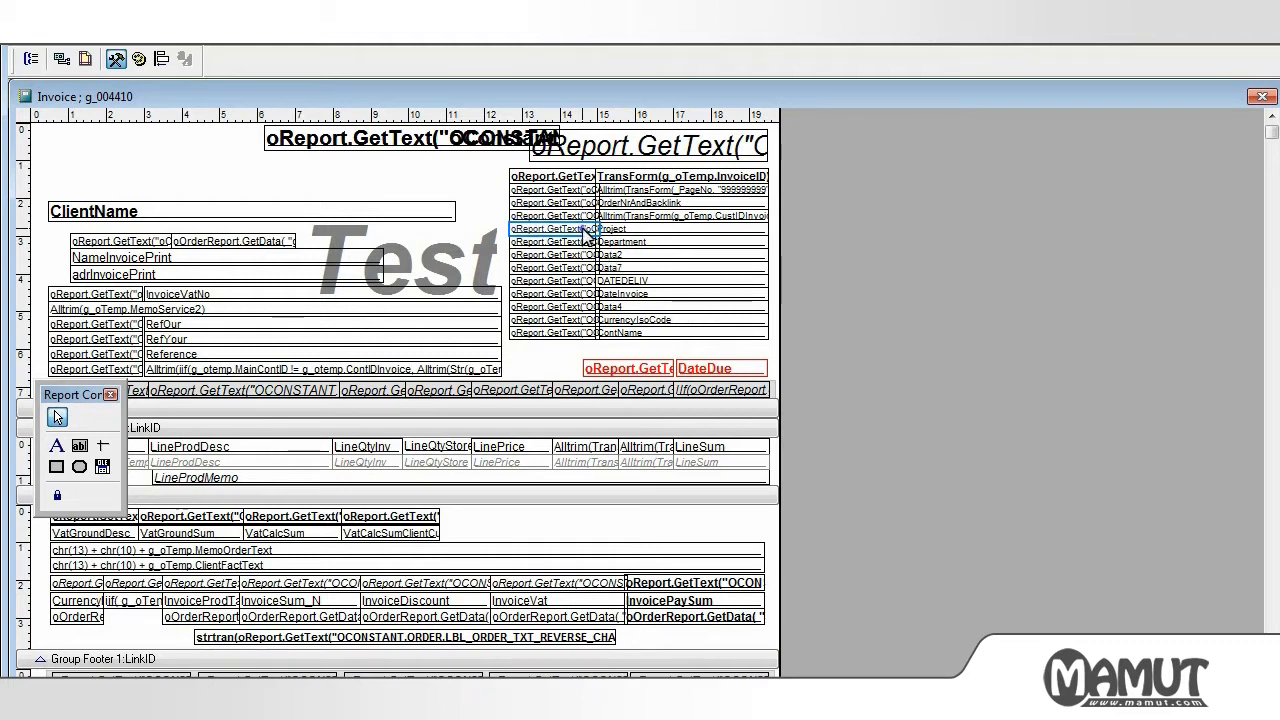
left_click(620, 240)
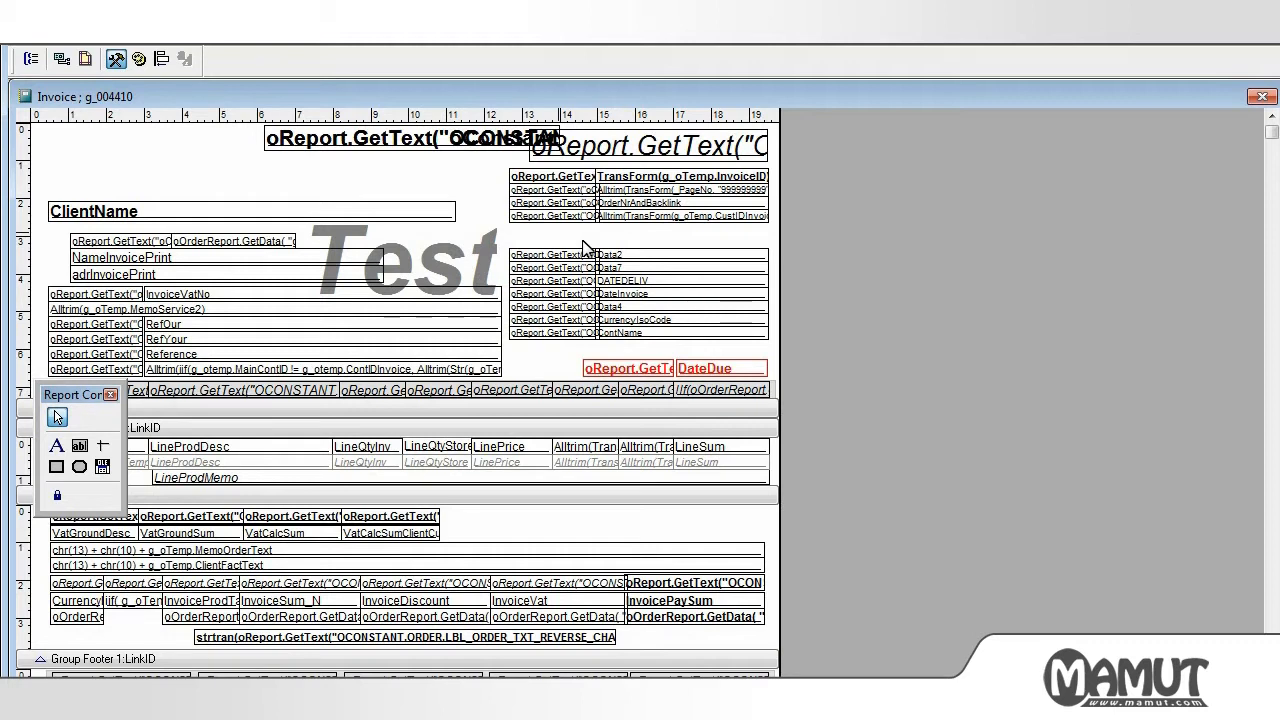
mouse_move(562, 240)
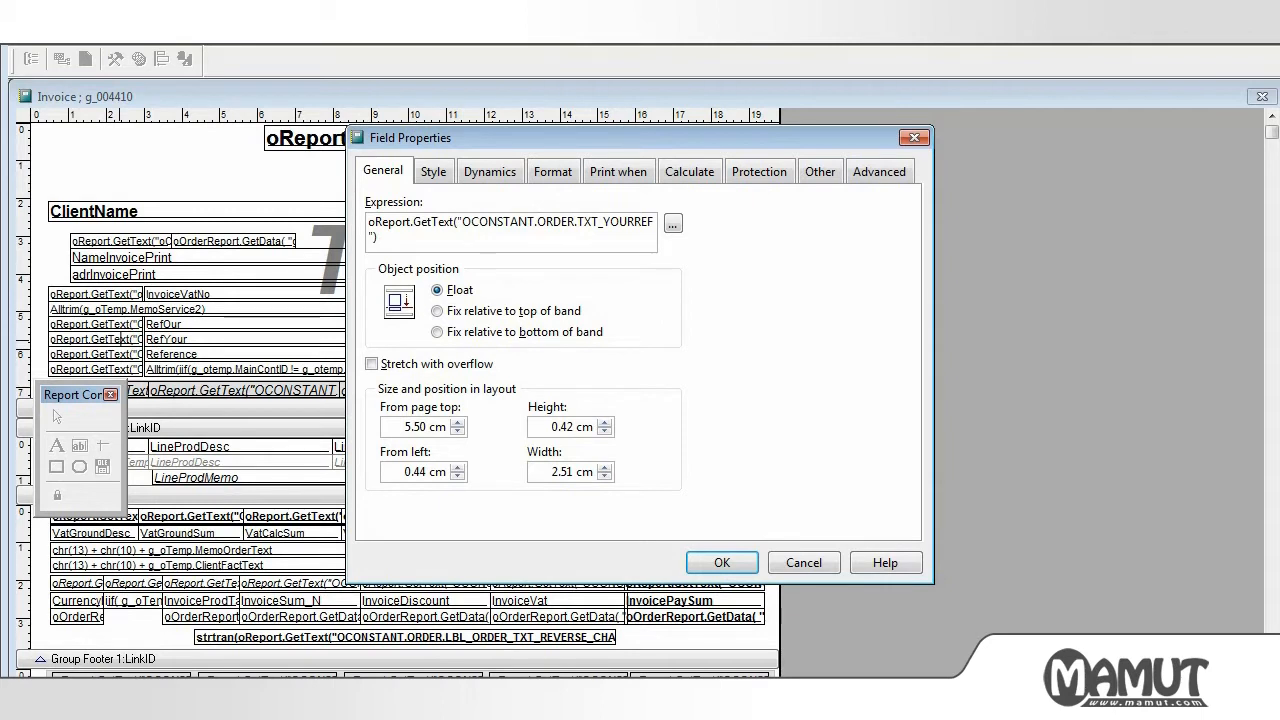
Replace the your-reference heading's expression with the fixed text "Contact Person"
triple_click(510, 222)
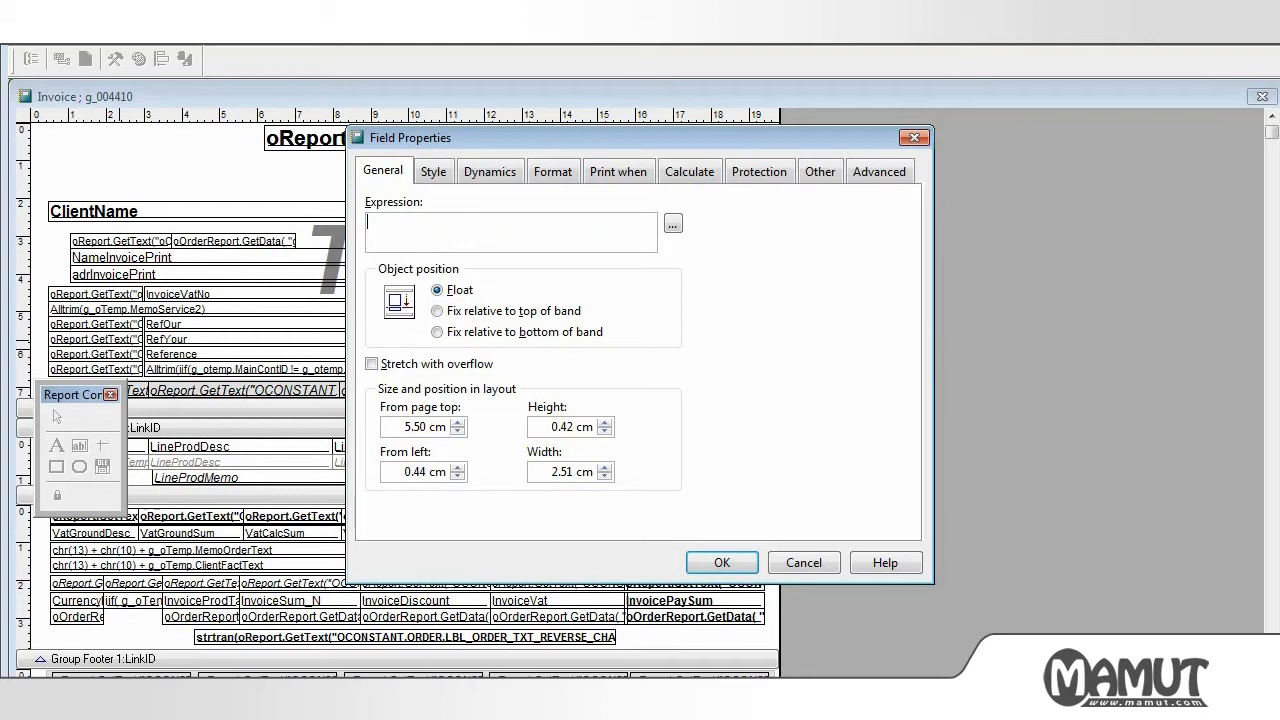
type("\"Contact Person")
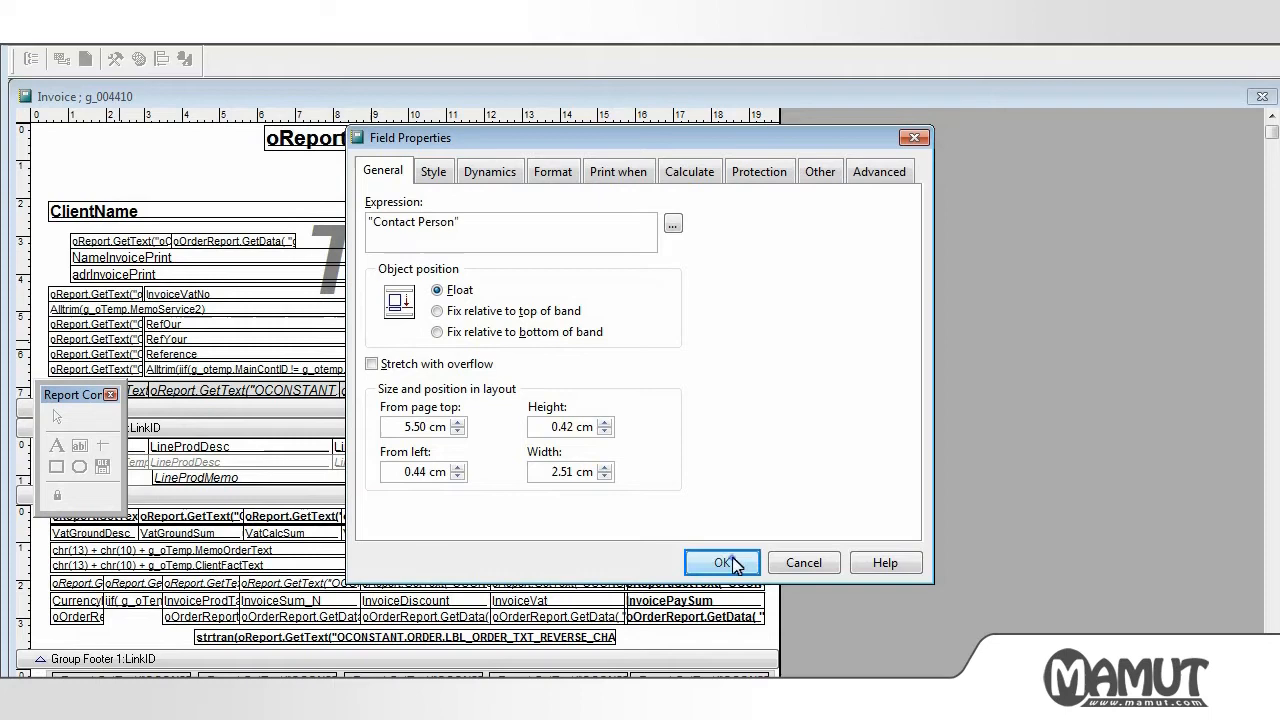
left_click(722, 562)
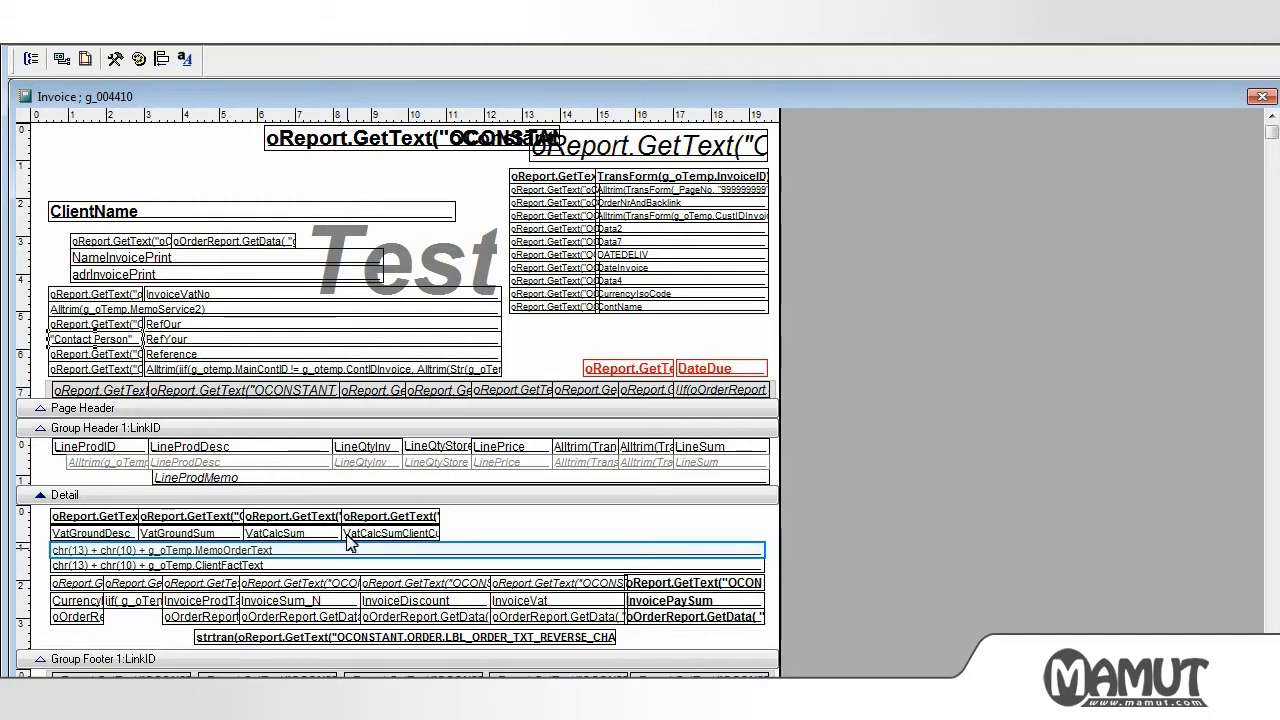
Set the MemoOrderText field to Stretch with overflow in its Field Properties
double_click(150, 550)
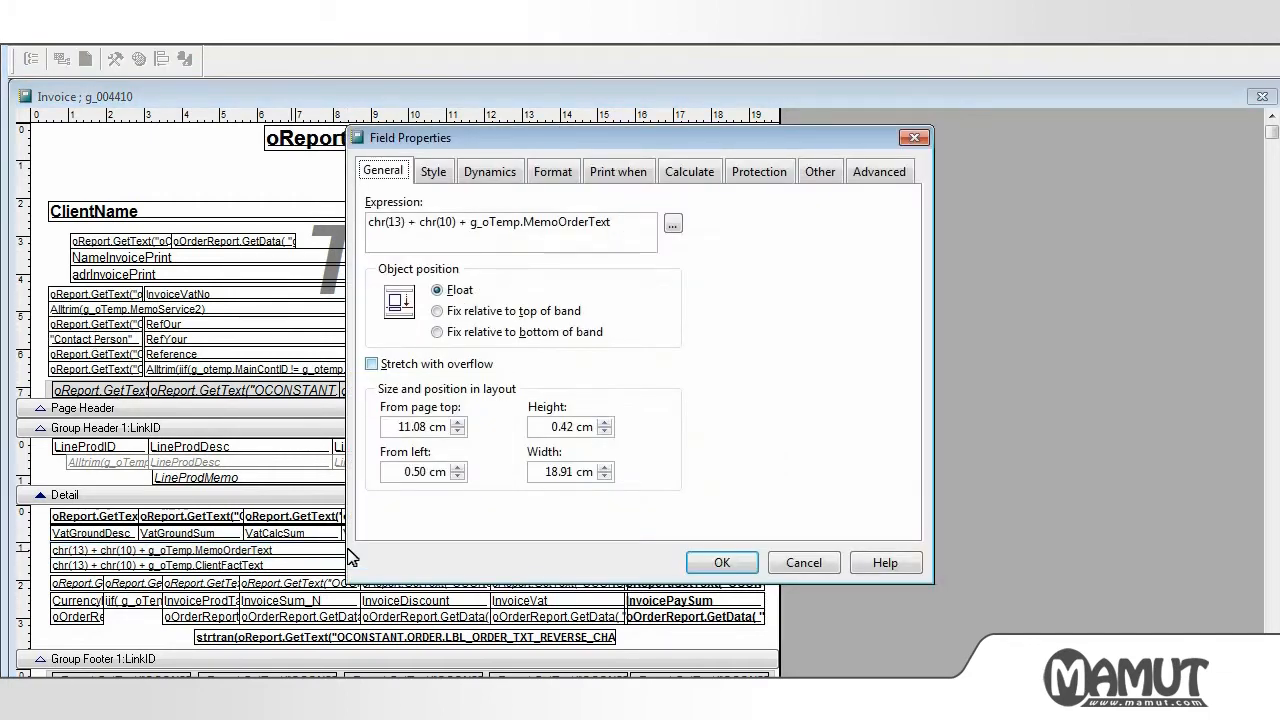
left_click(372, 364)
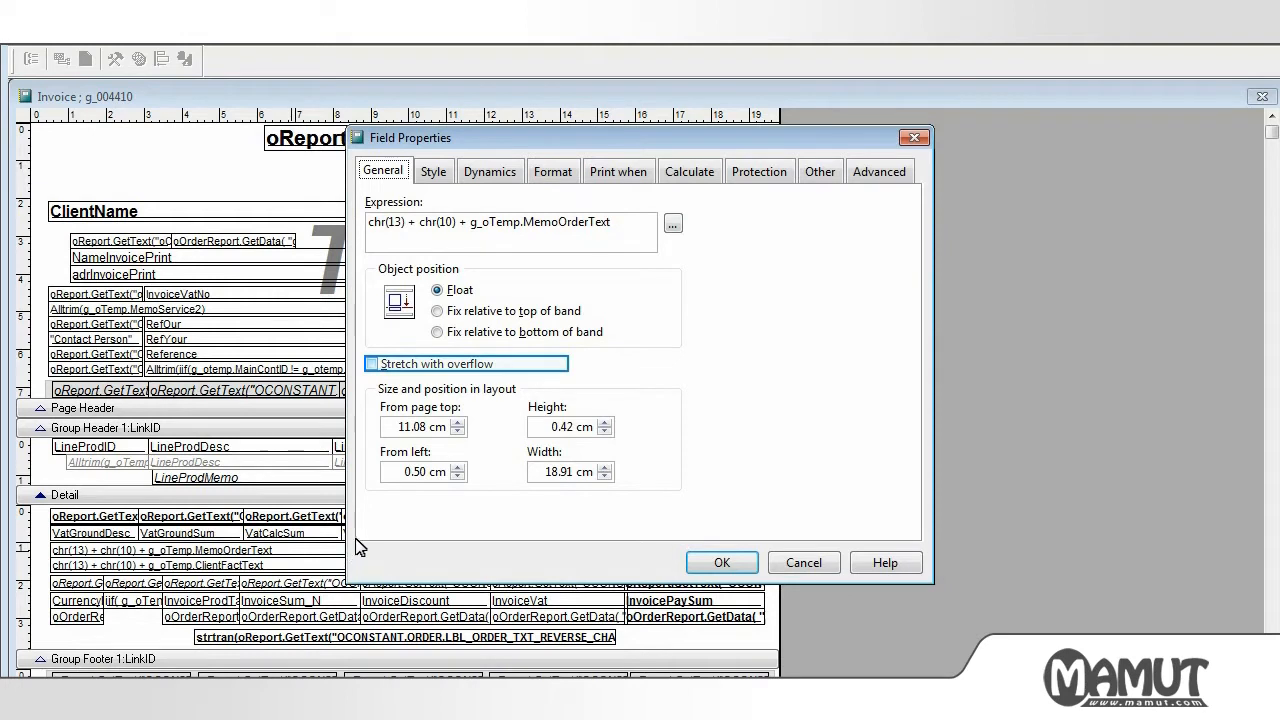
left_click(372, 364)
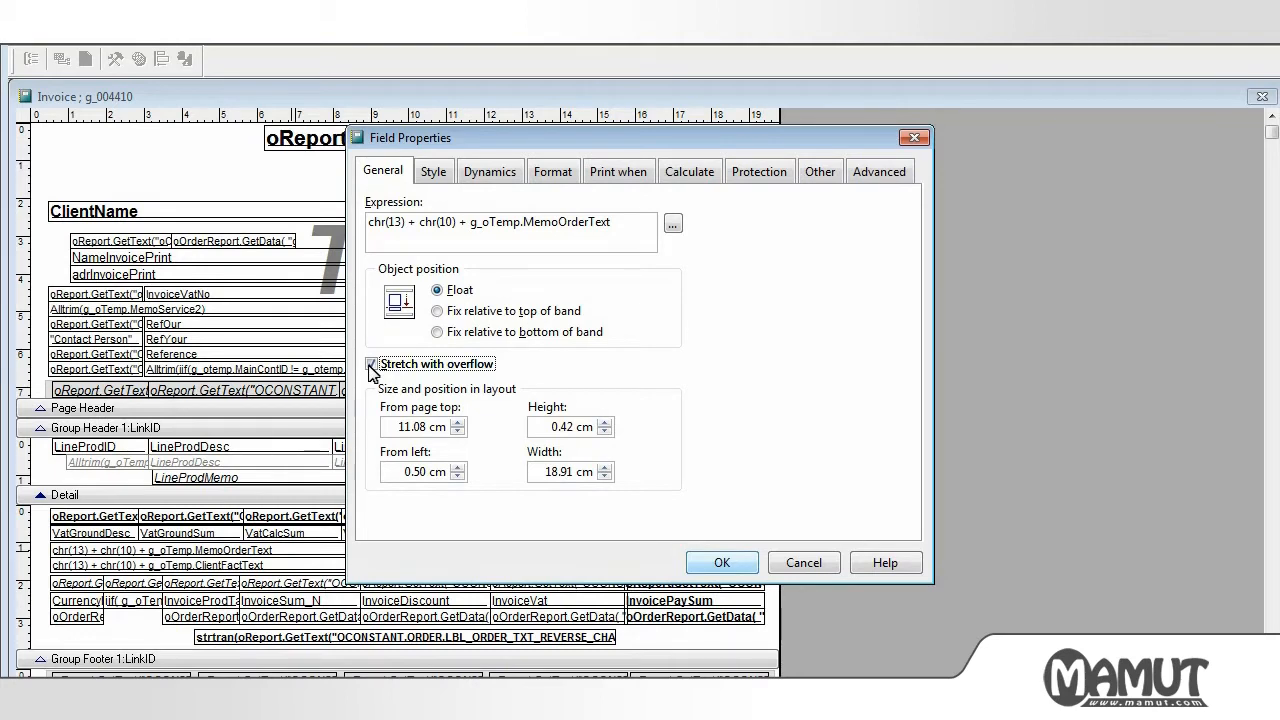
left_click(372, 364)
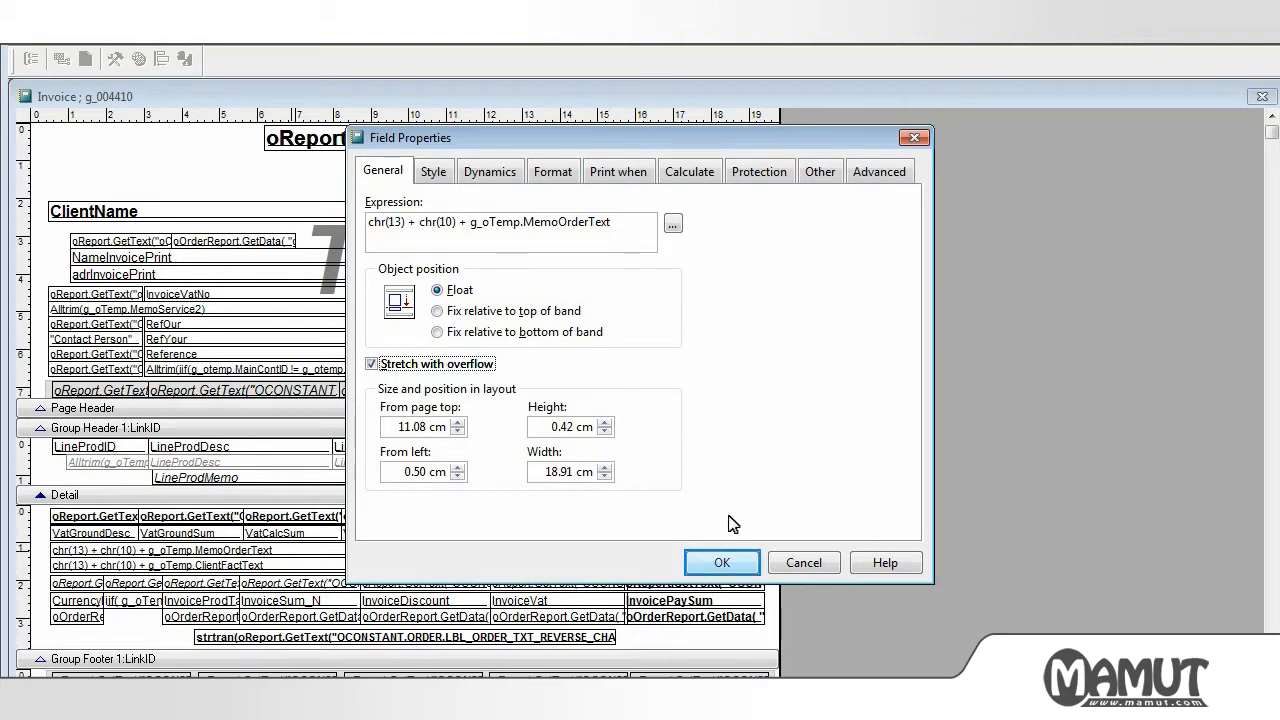
left_click(720, 562)
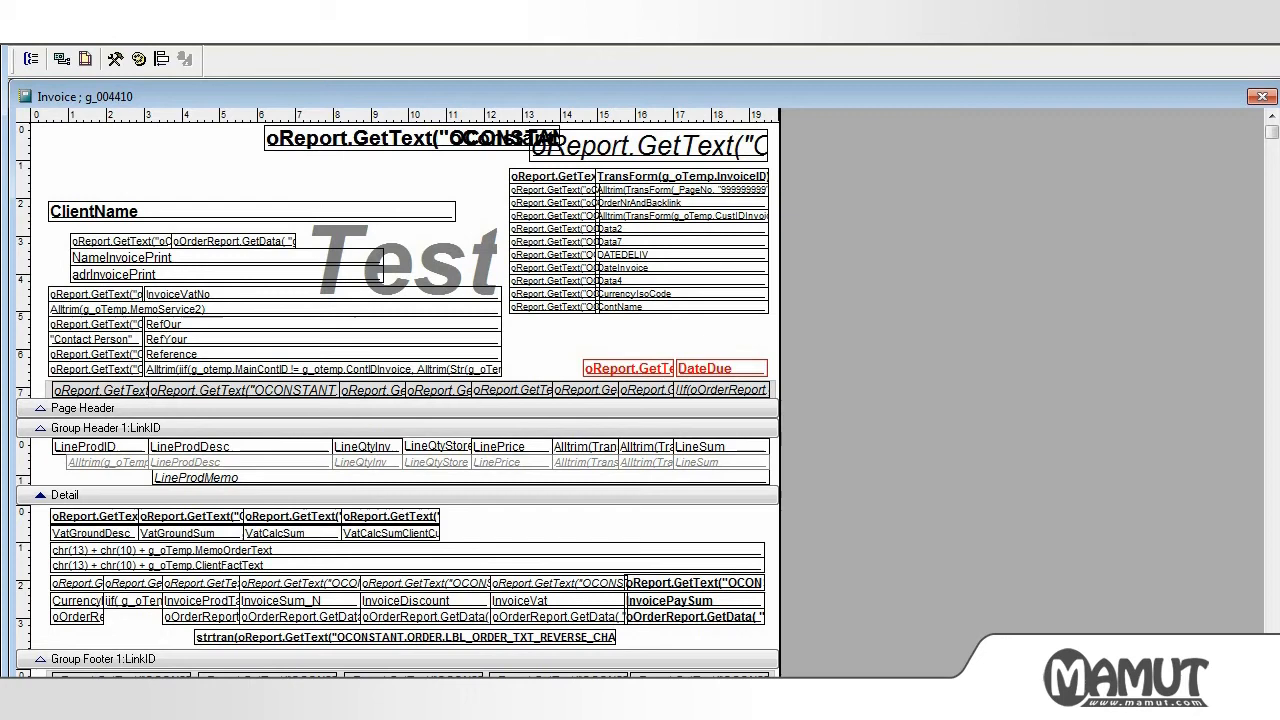
Review the layout, then save it and close the report editor
scroll("down", 3)
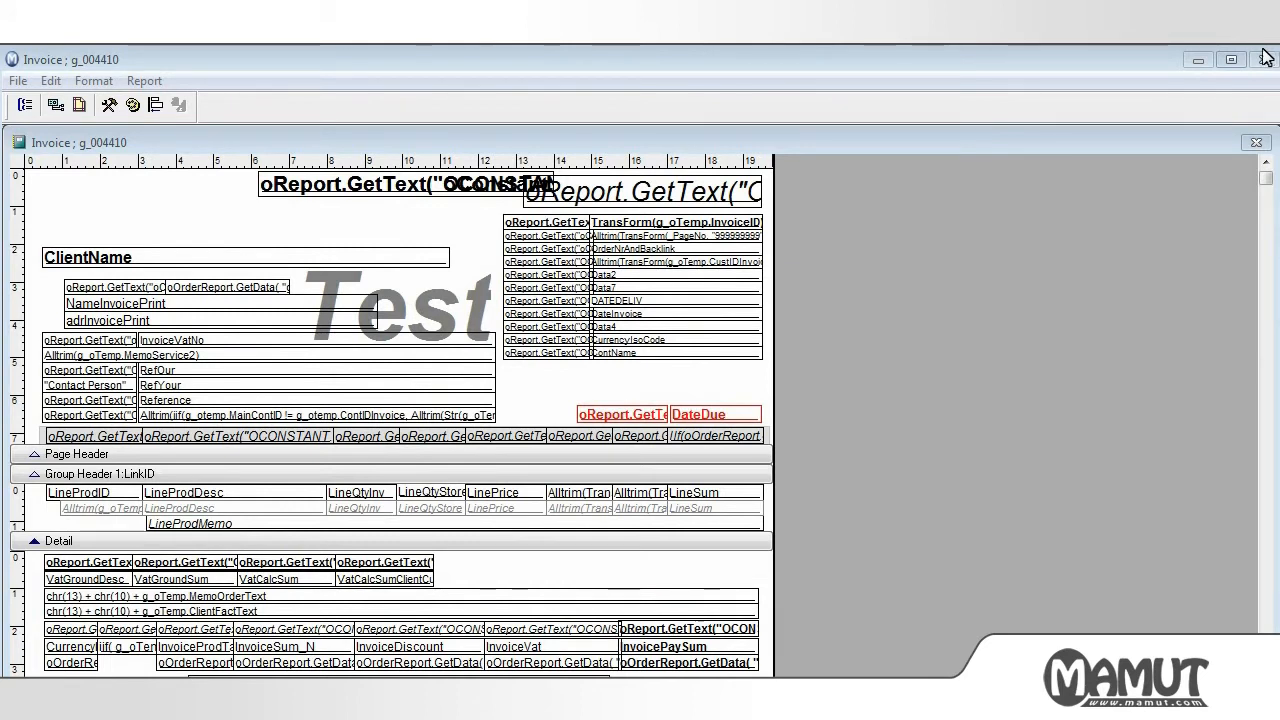
left_click(1256, 142)
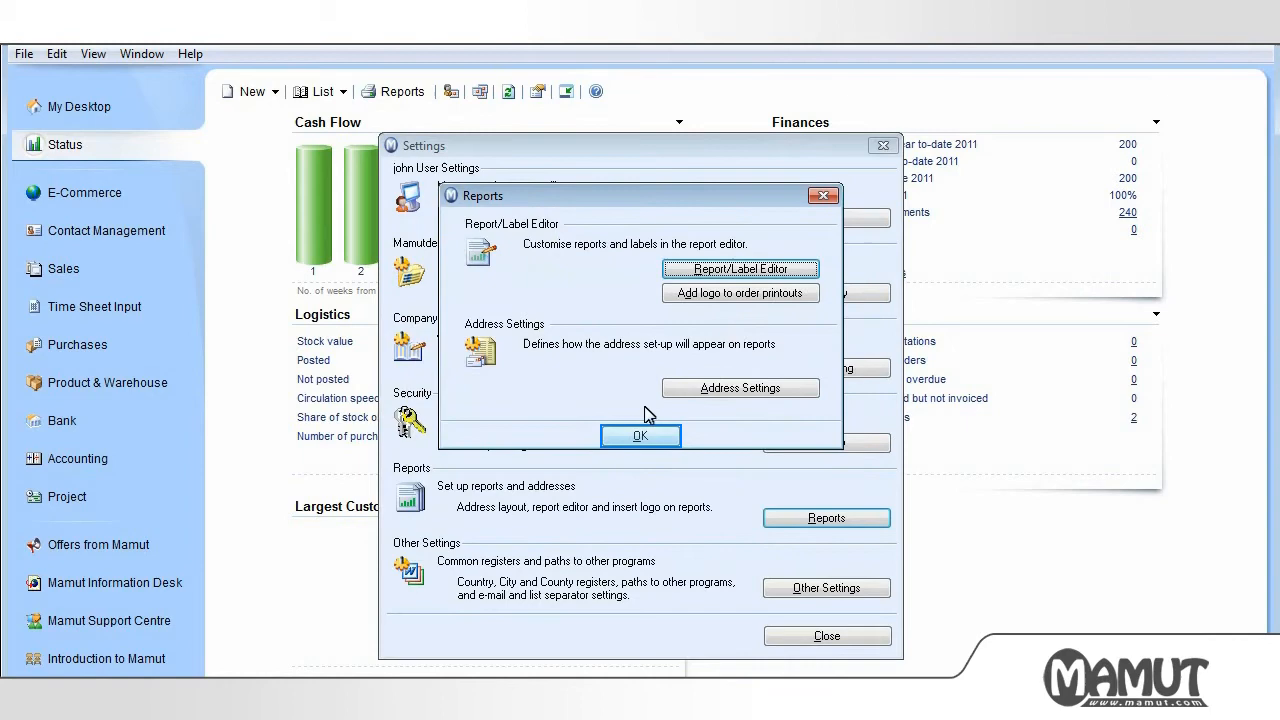
Set John's default report group to Company database reports, save, and close all settings dialogs
left_click(640, 436)
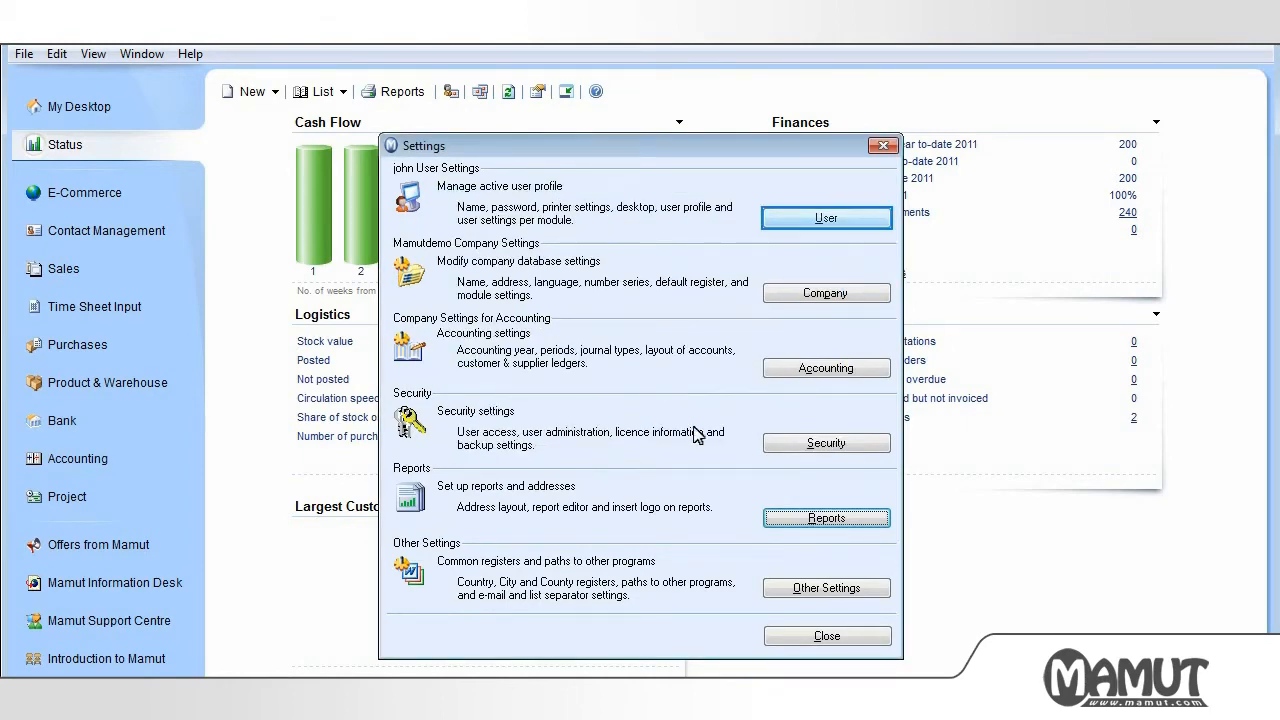
left_click(826, 216)
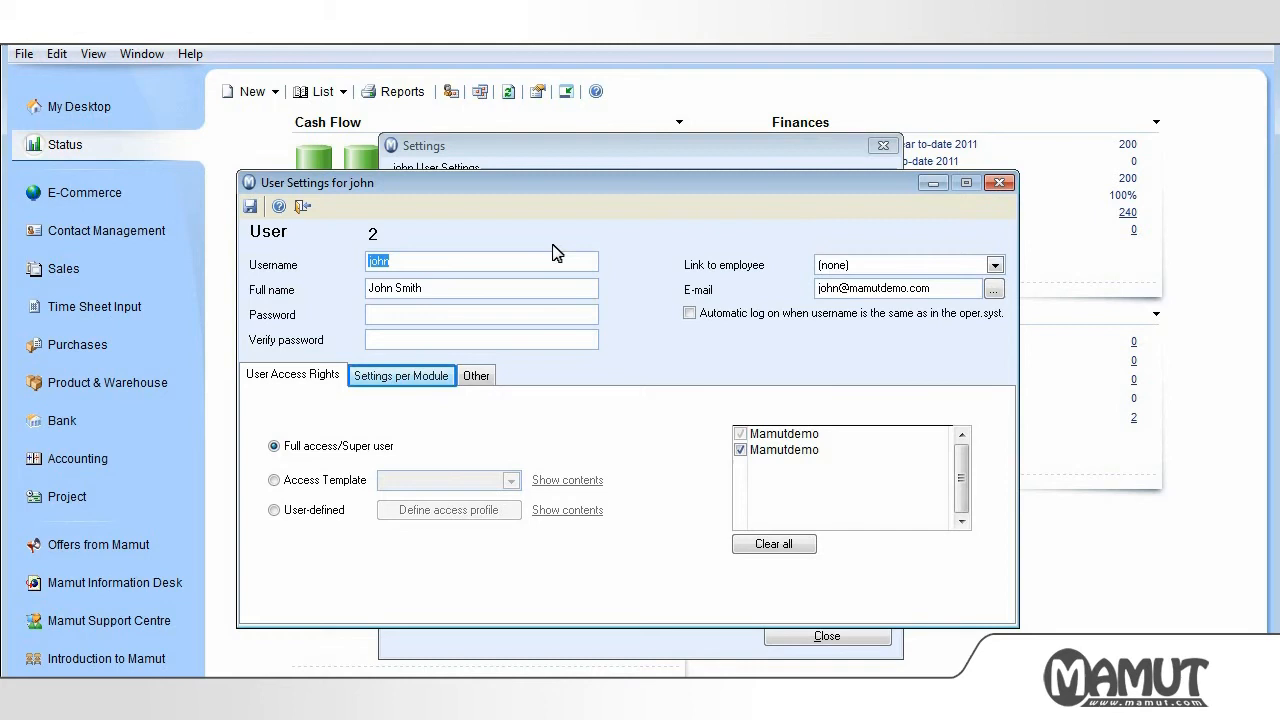
left_click(400, 376)
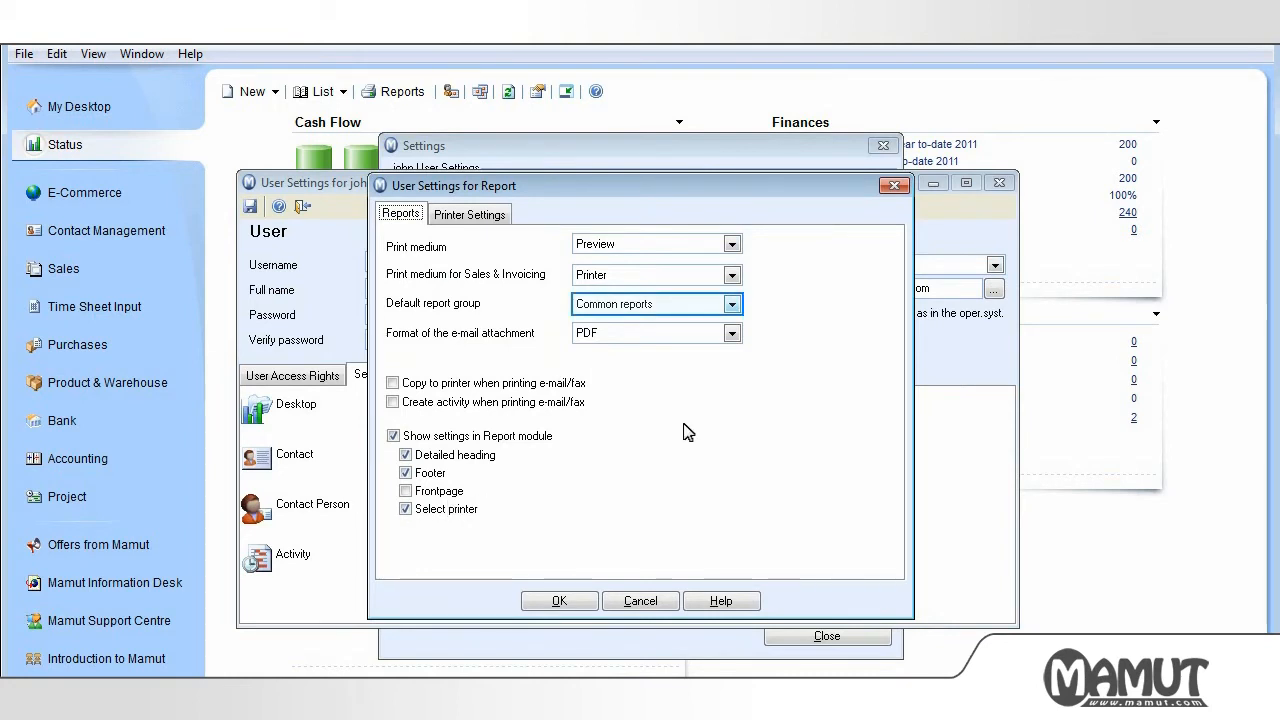
left_click(732, 304)
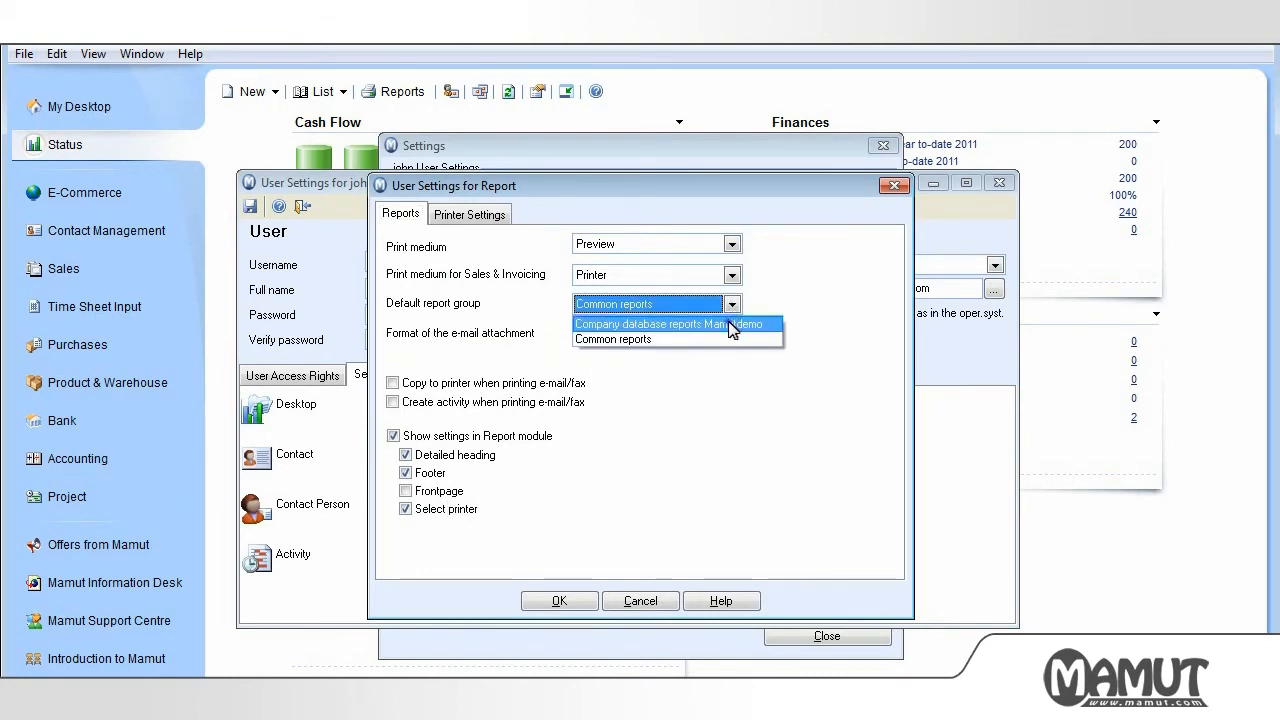
left_click(648, 324)
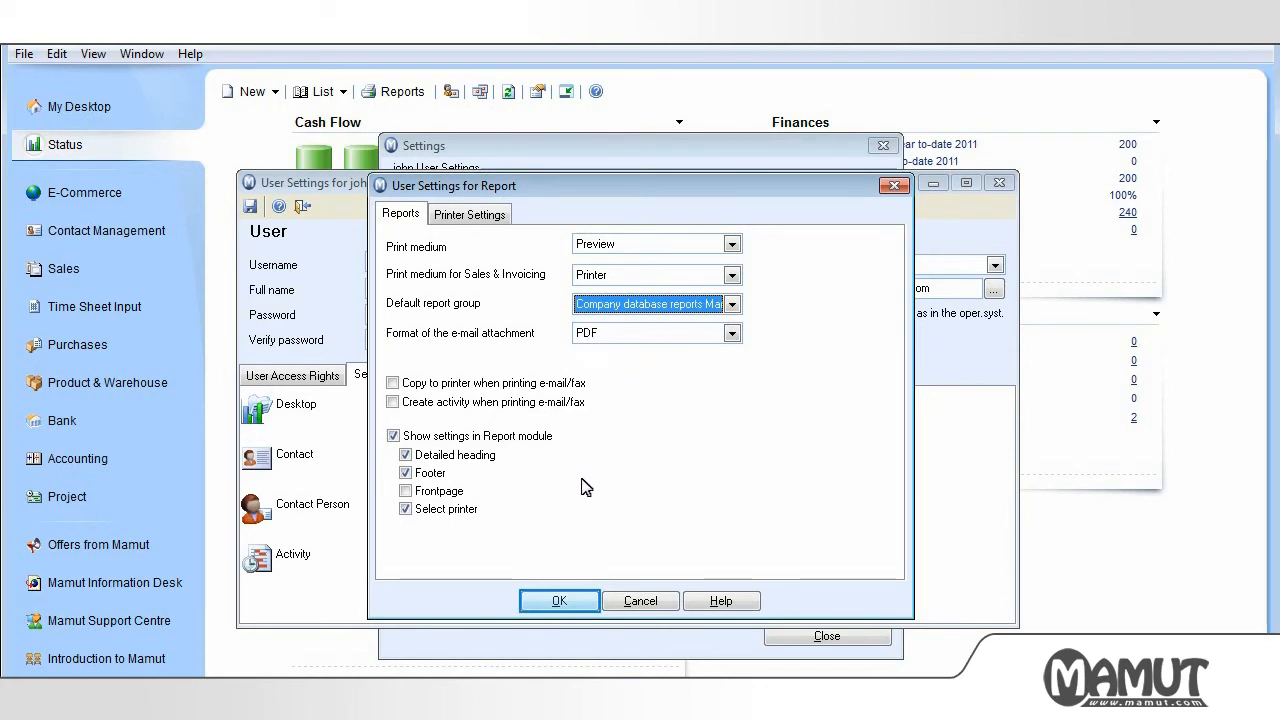
left_click(558, 600)
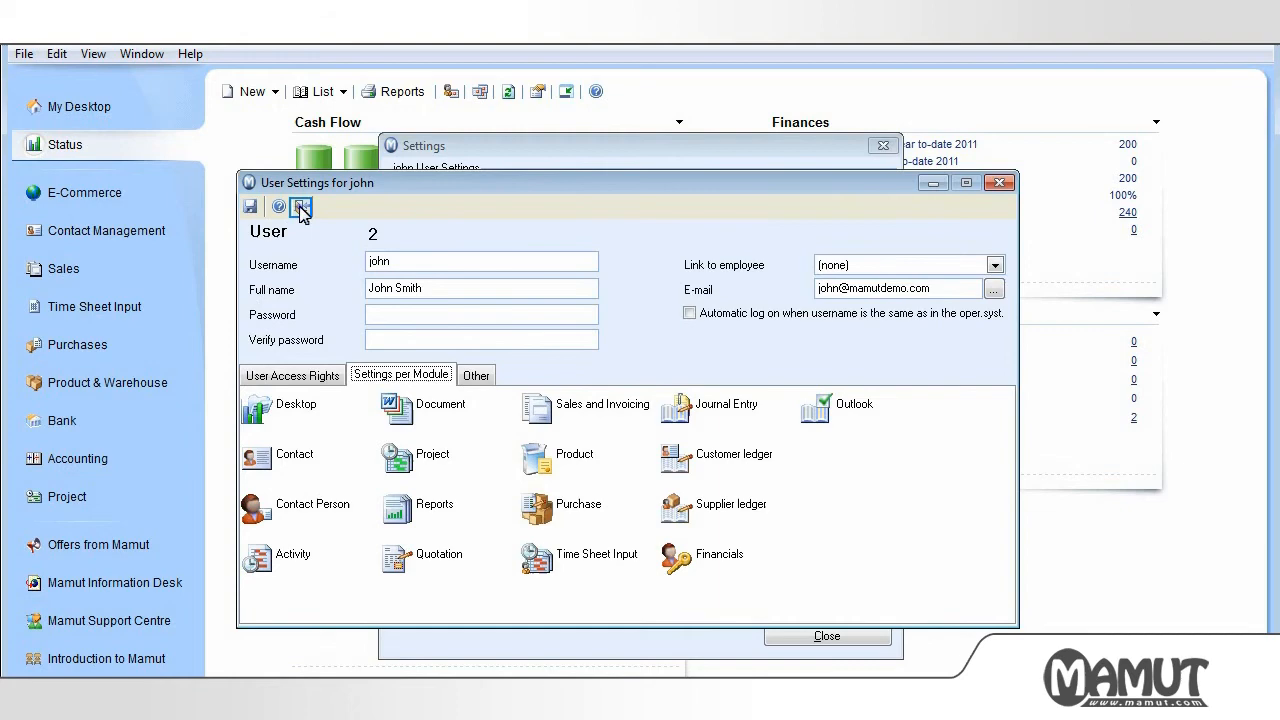
left_click(998, 182)
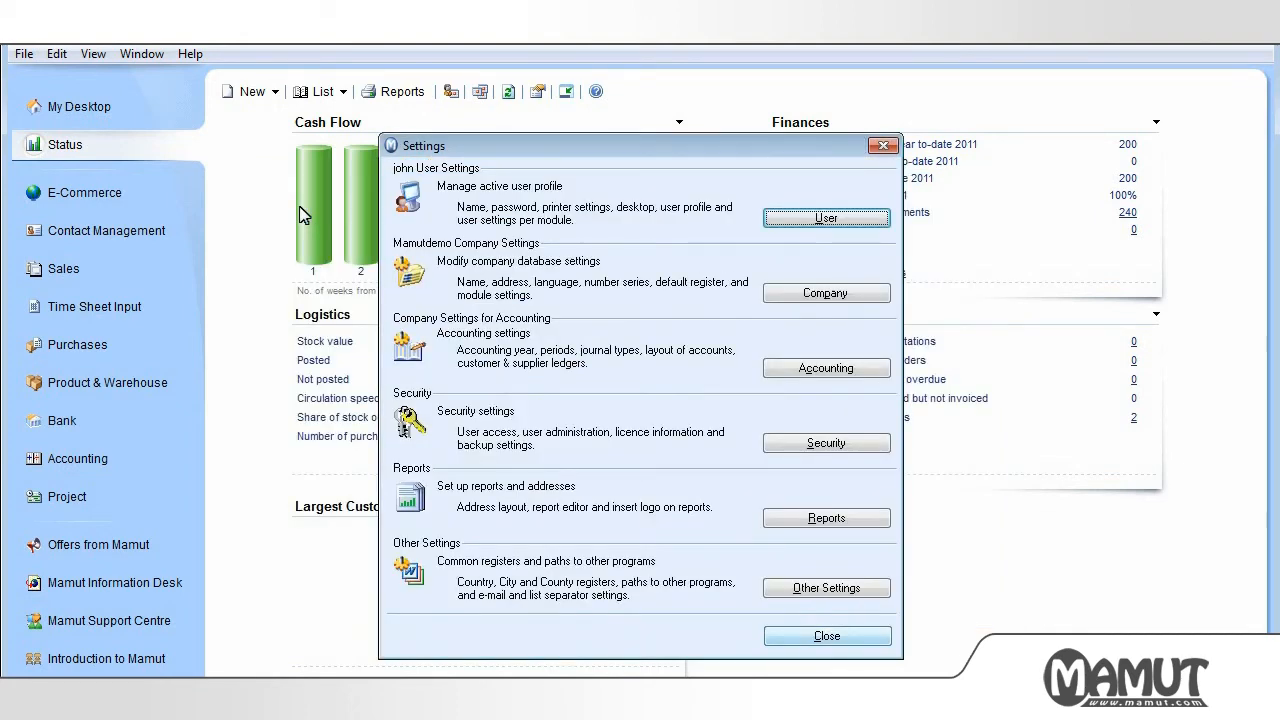
mouse_move(780, 488)
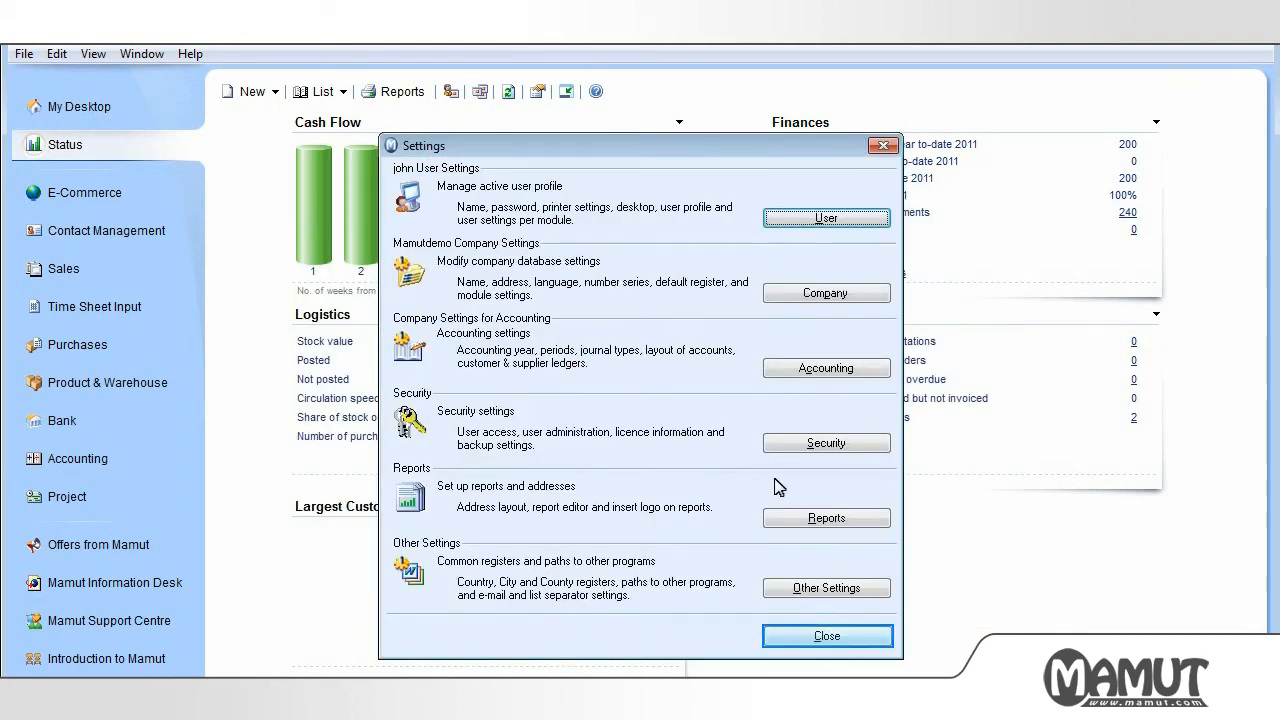
left_click(826, 636)
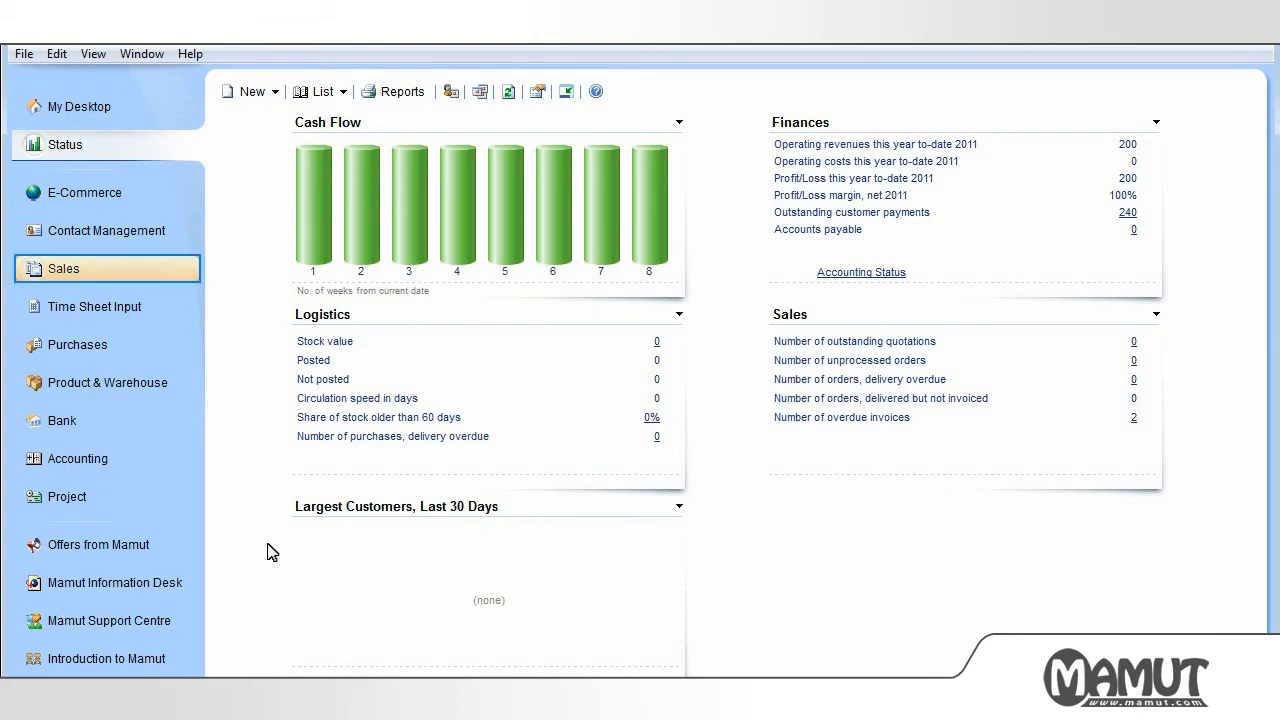
From Sales > Invoice, preview invoice 2 with optional report Invoice, then close the preview
left_click(64, 268)
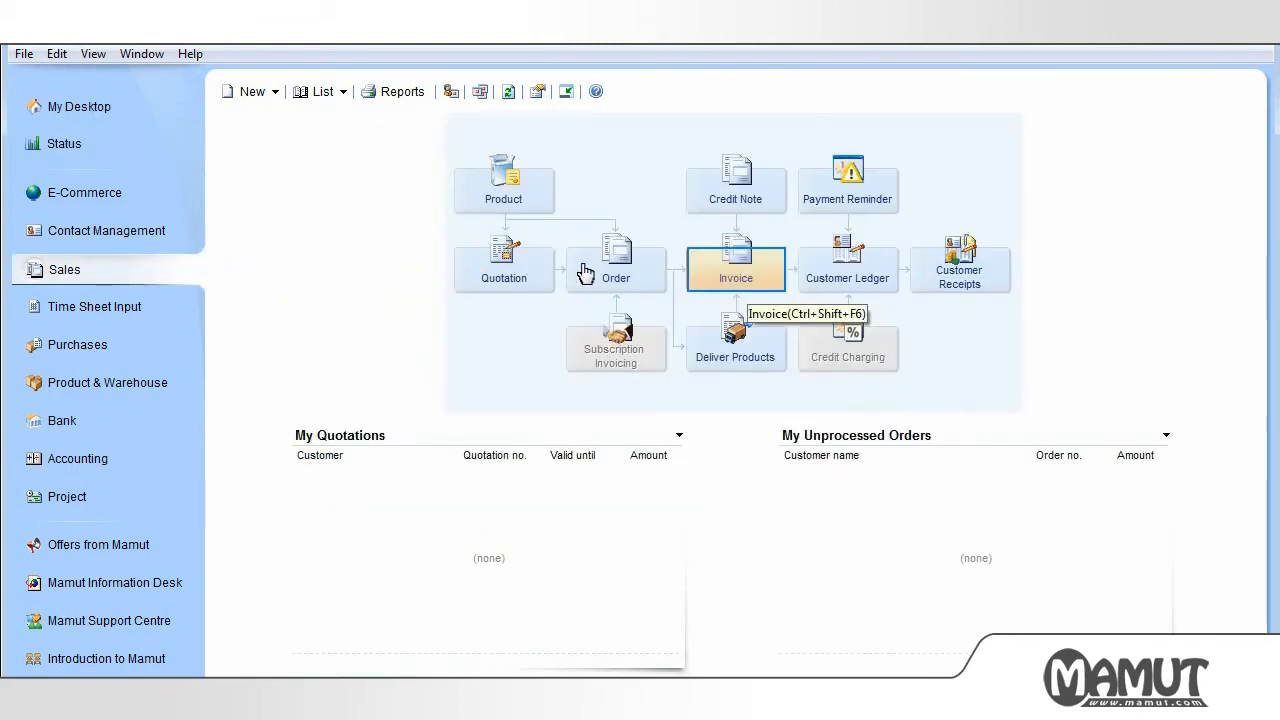
left_click(736, 260)
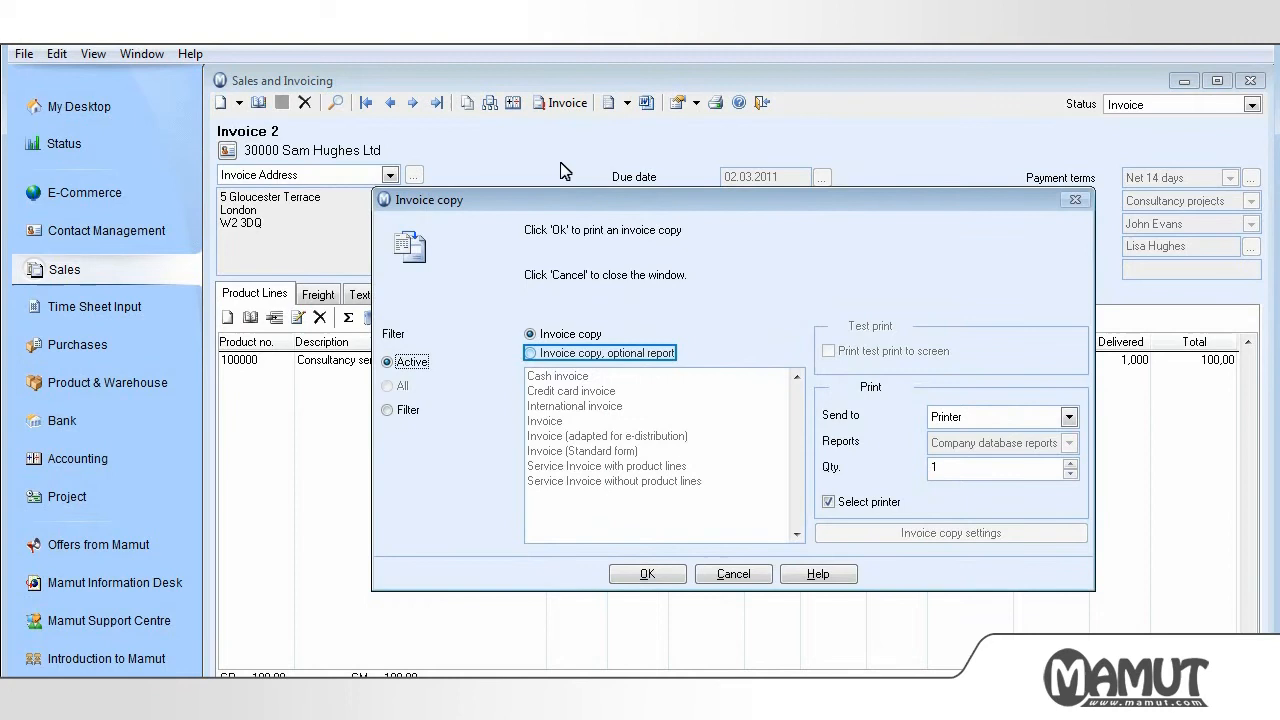
left_click(582, 452)
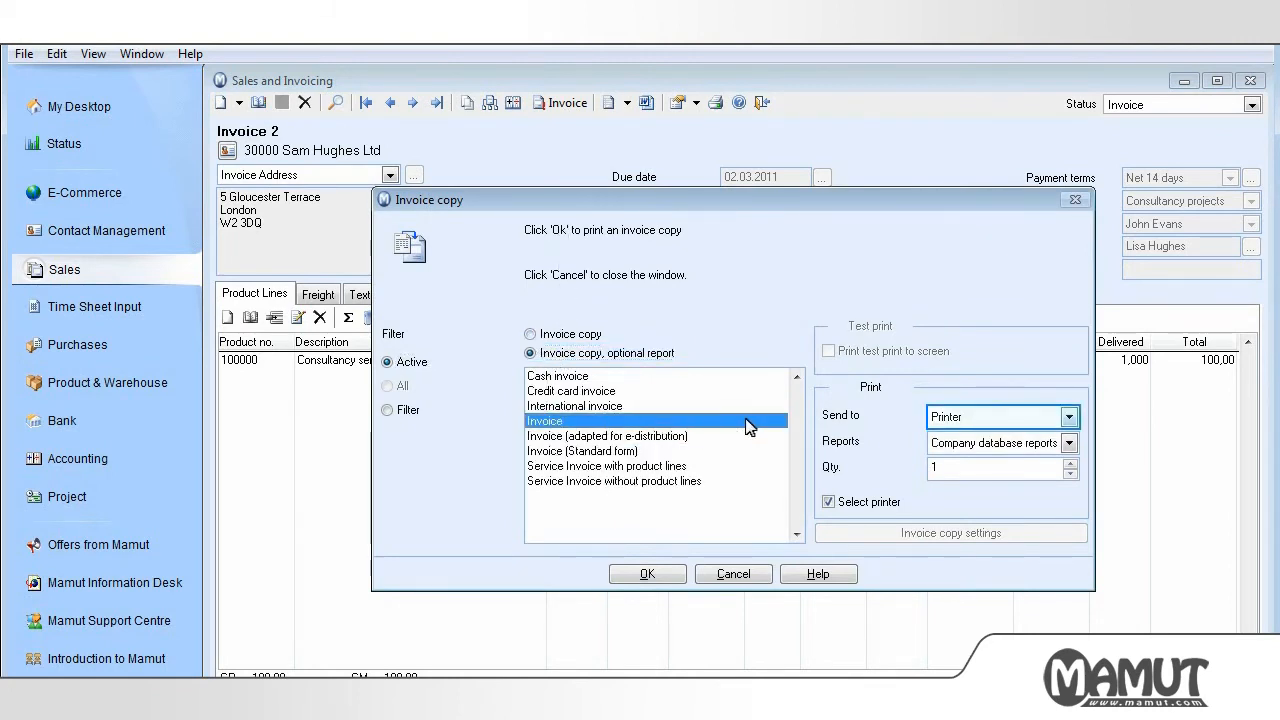
left_click(1068, 416)
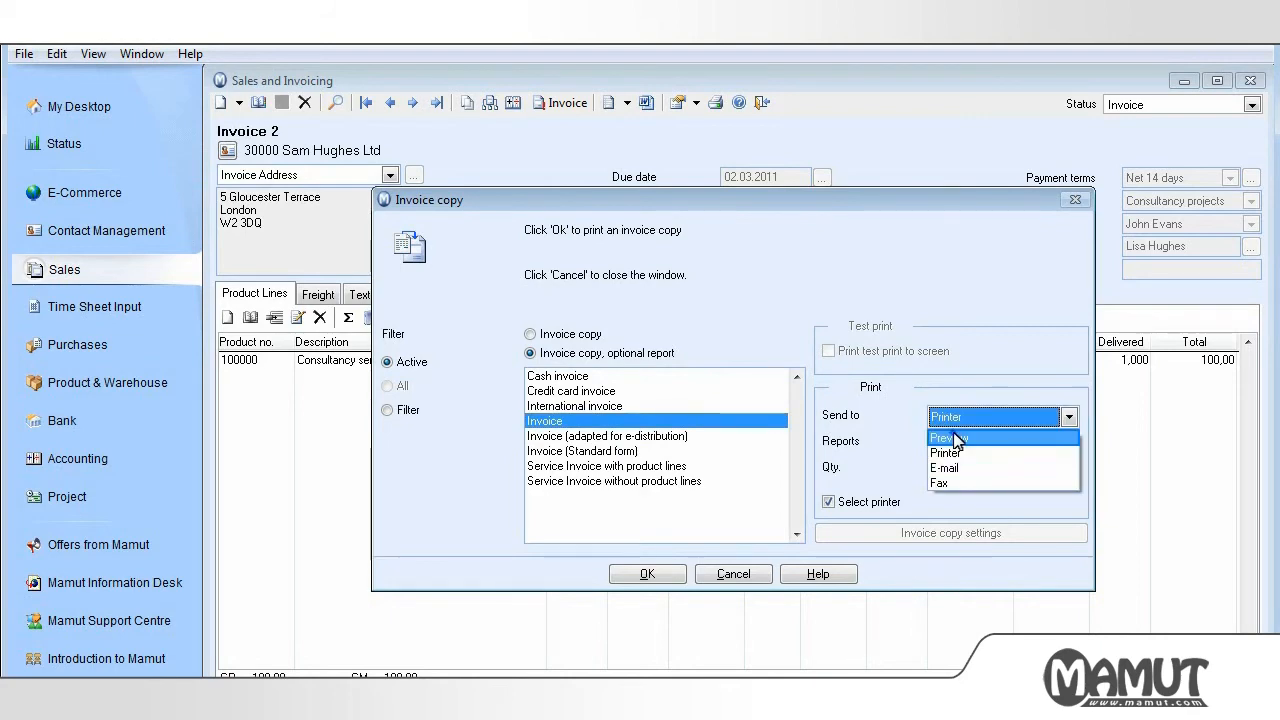
left_click(952, 436)
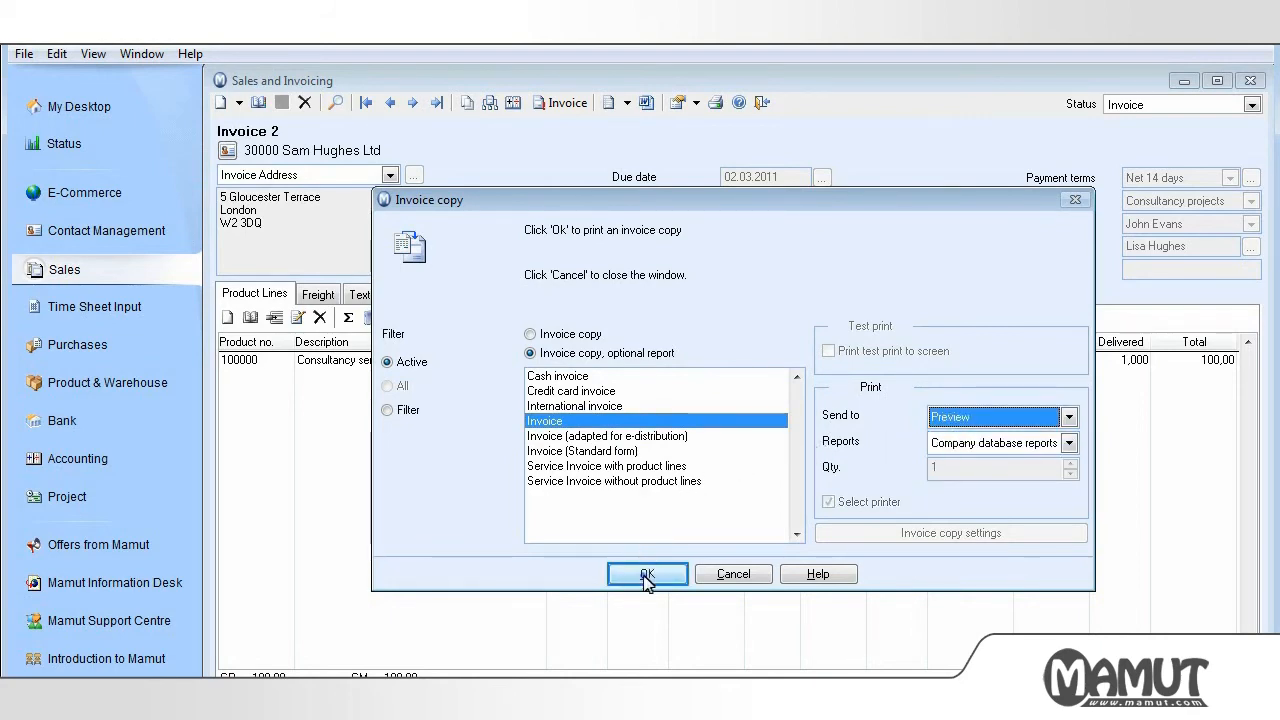
left_click(646, 572)
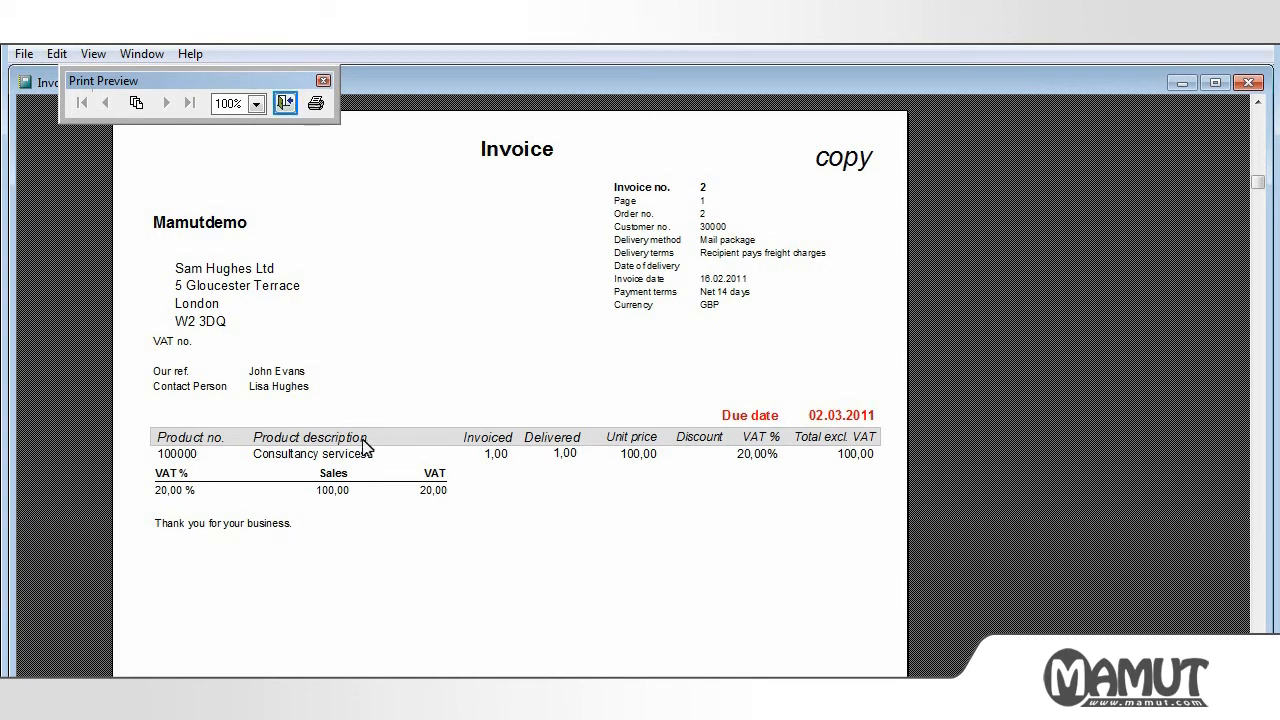
left_click(322, 80)
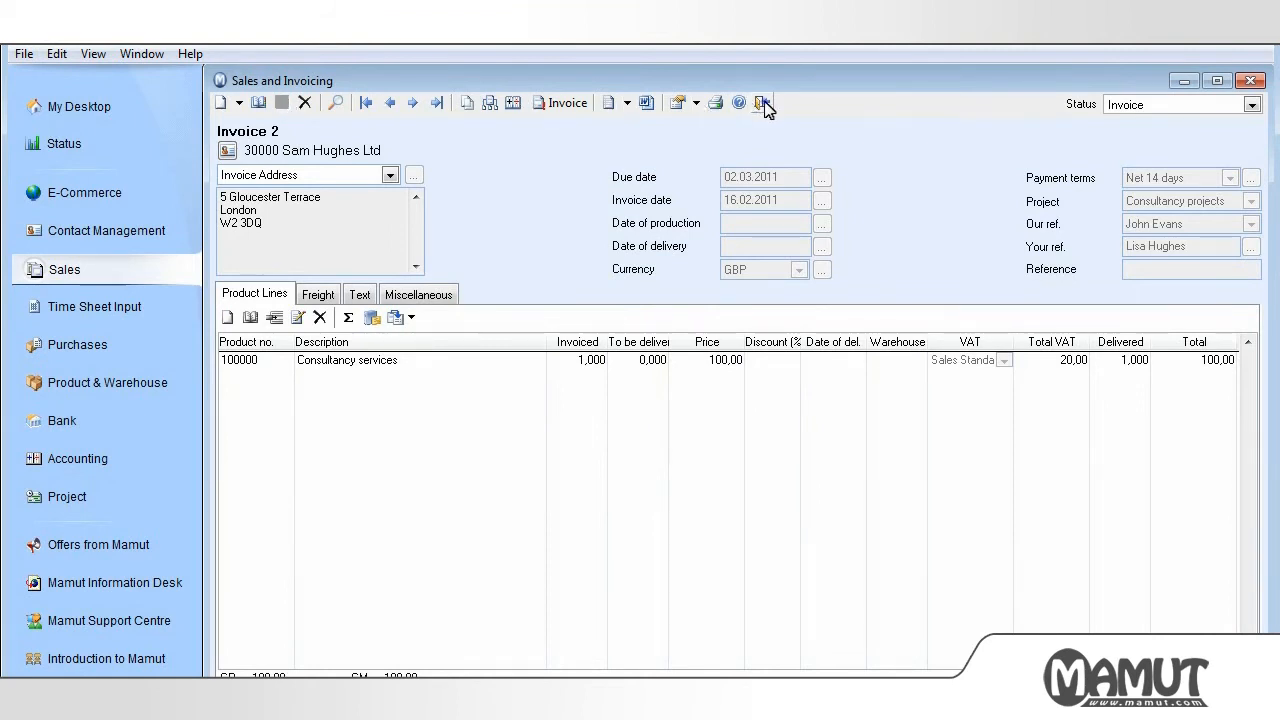
Close the invoice and return to Settings > Reports > Report/Label Editor
left_click(1248, 80)
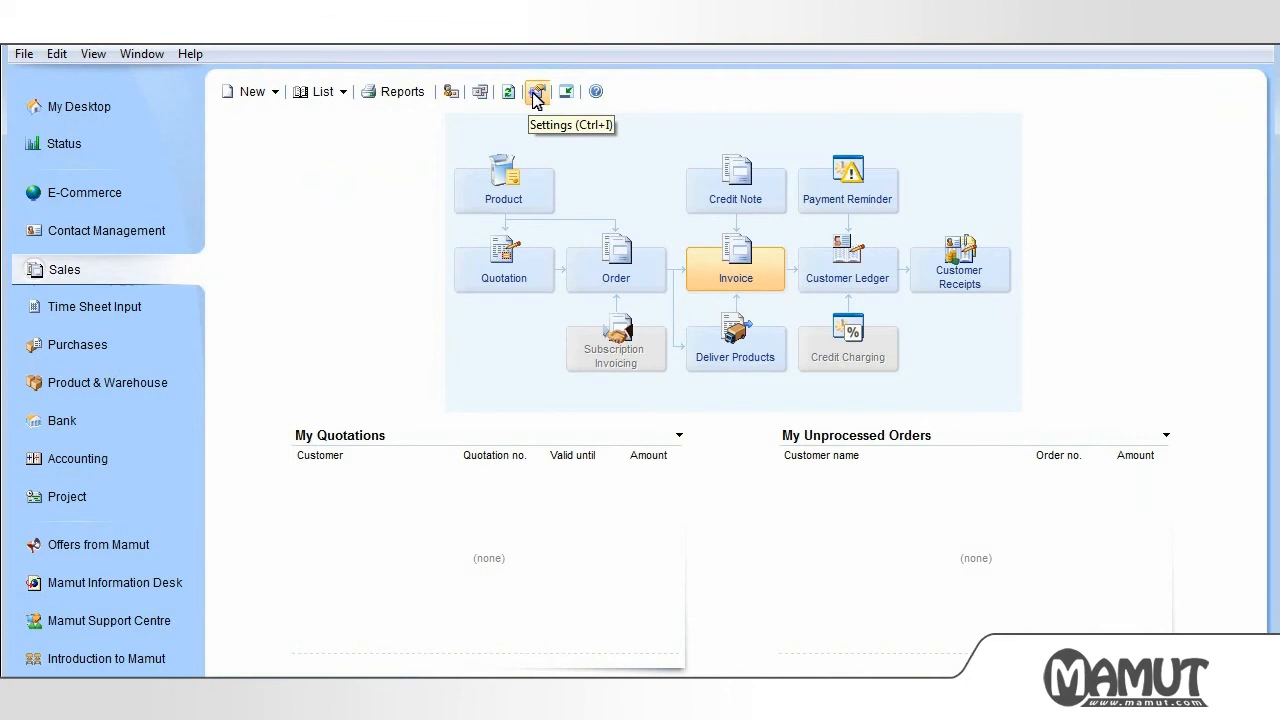
left_click(536, 92)
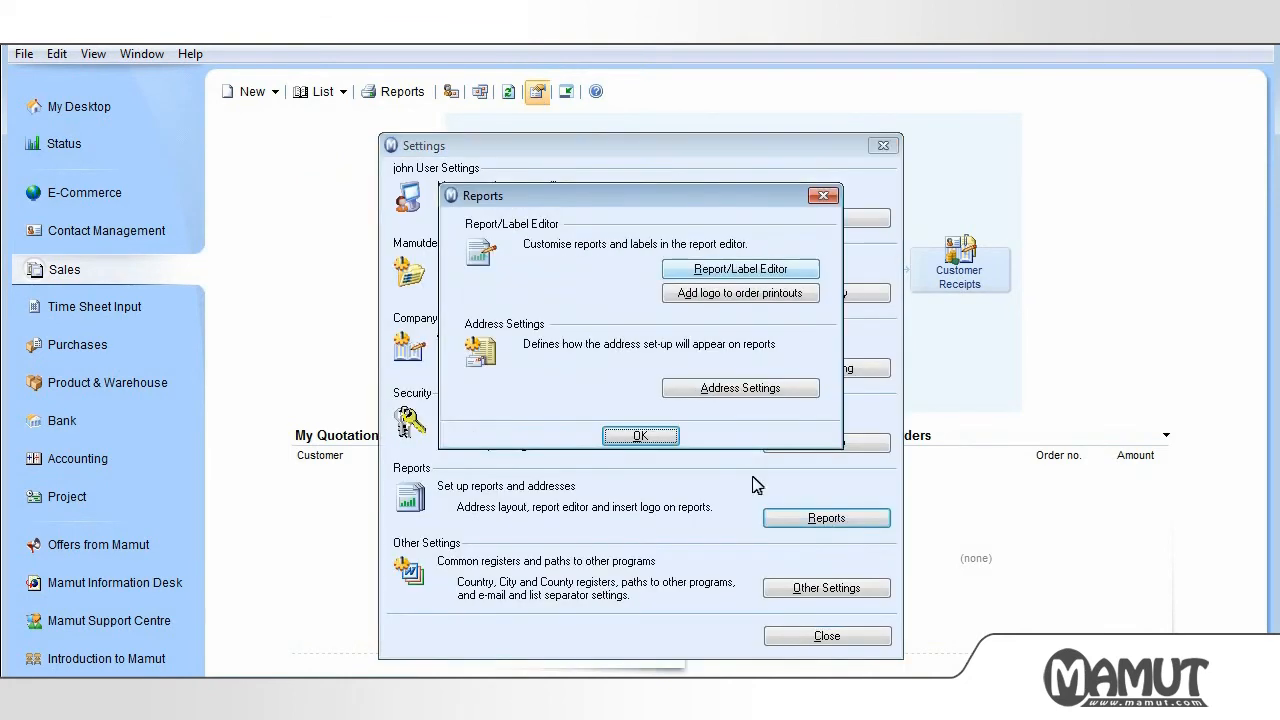
left_click(740, 268)
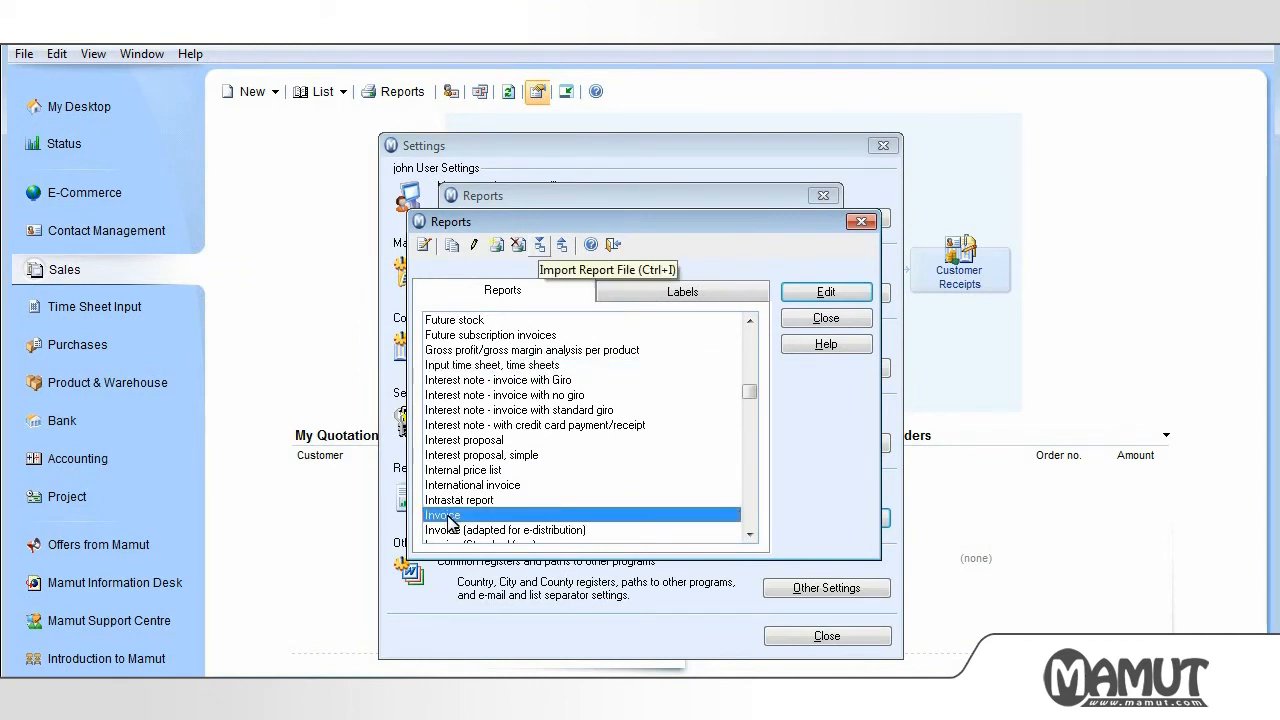
mouse_move(540, 348)
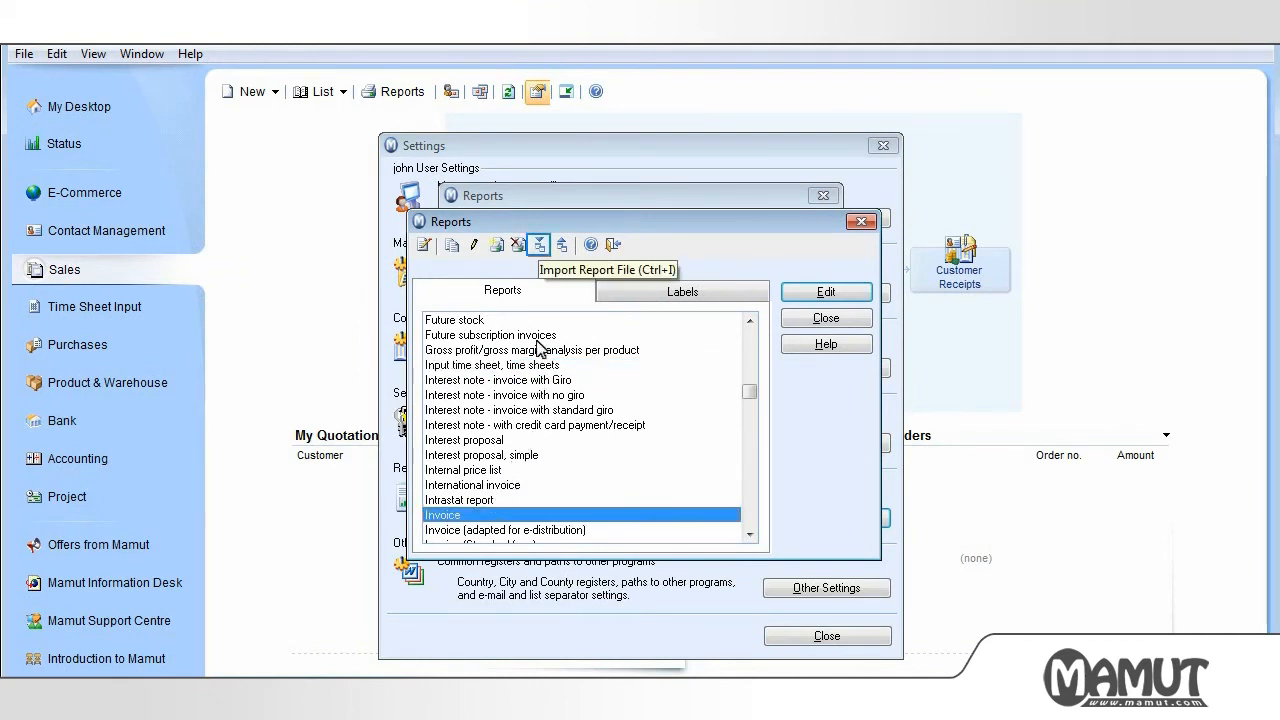
Import the Invoice report file into Common reports, acknowledge the message and close the import window
left_click(538, 244)
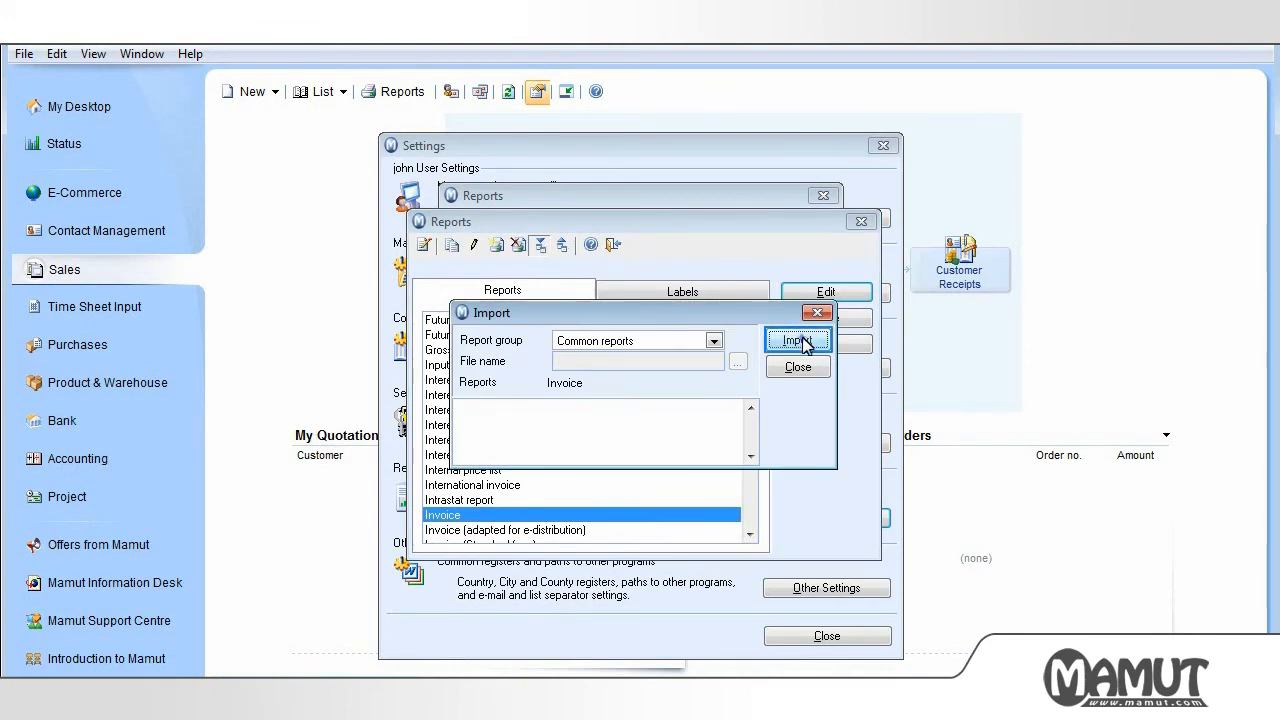
left_click(798, 340)
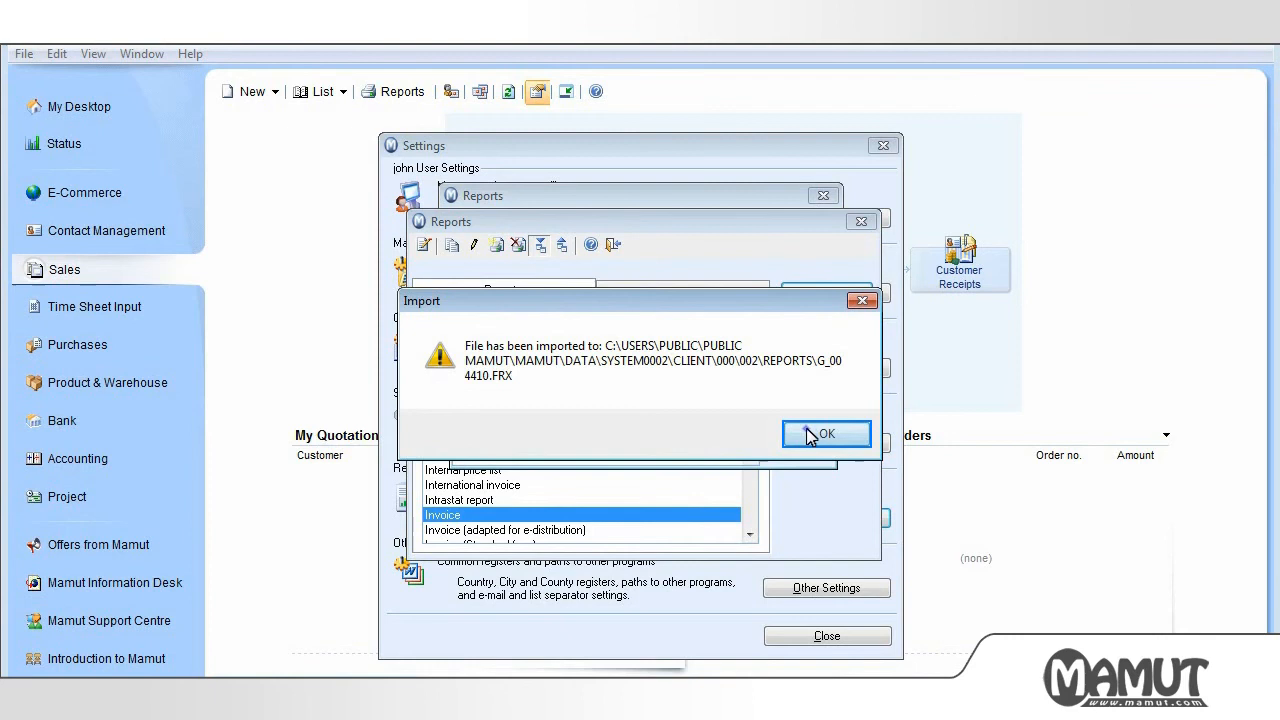
left_click(826, 432)
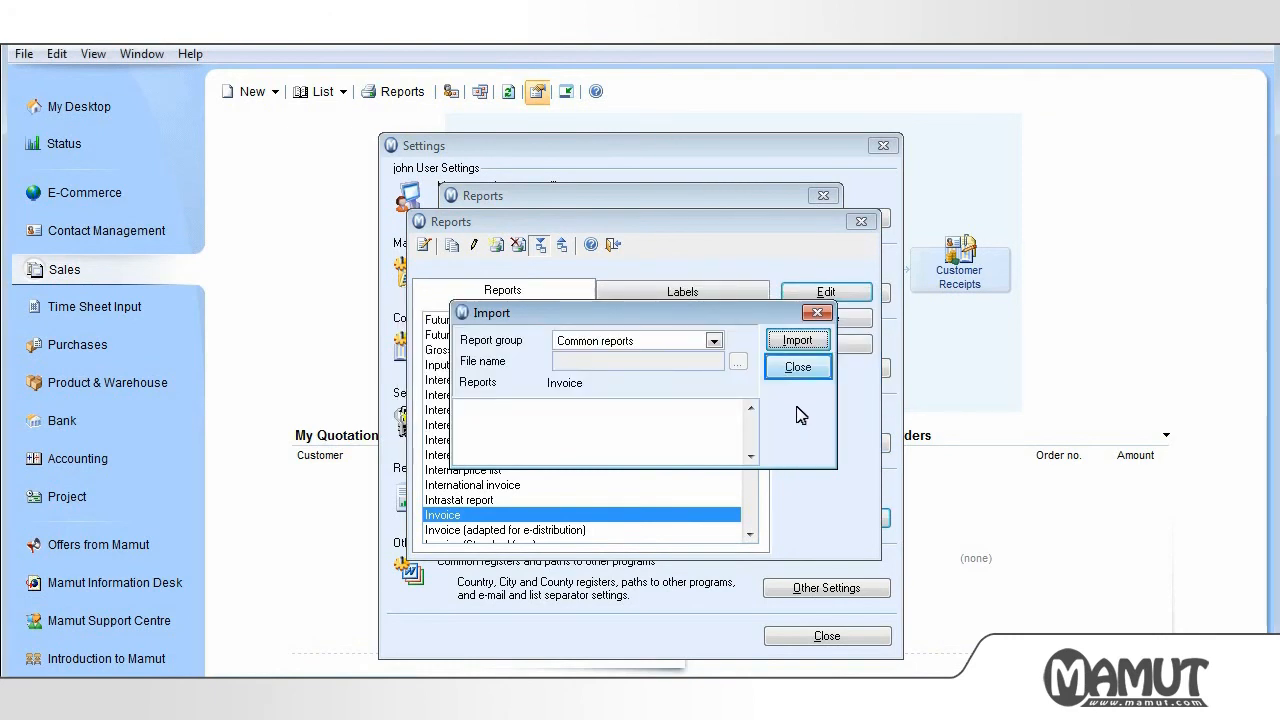
left_click(796, 366)
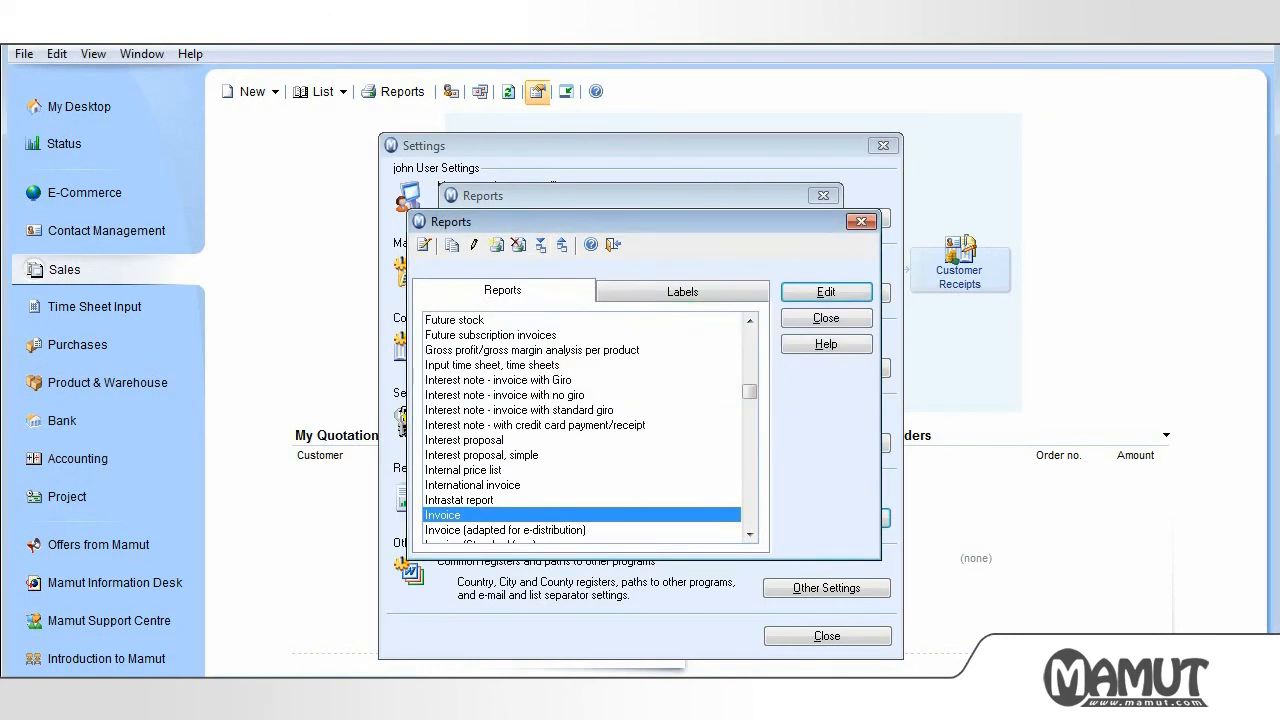